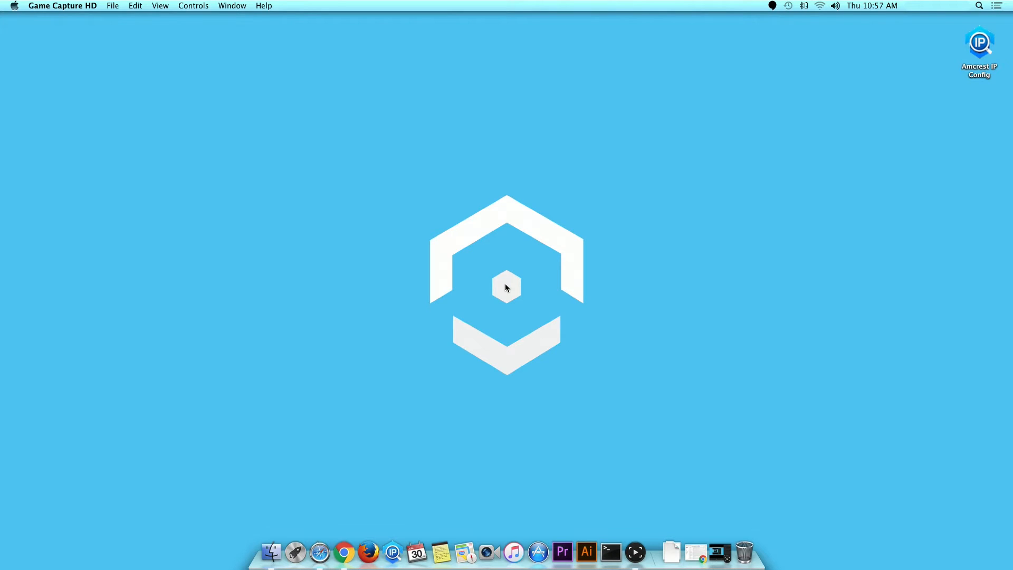
click(368, 552)
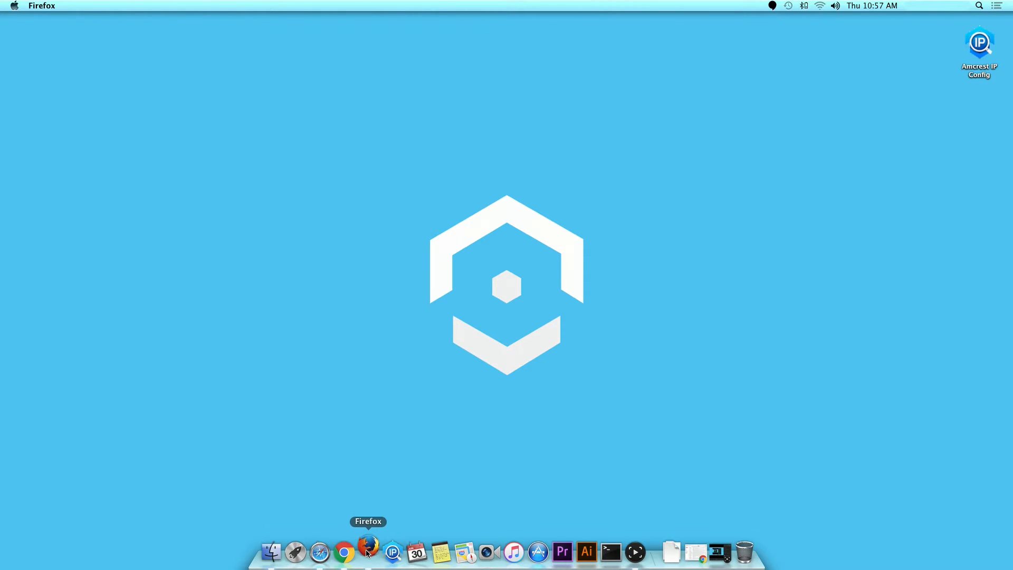
click(368, 552)
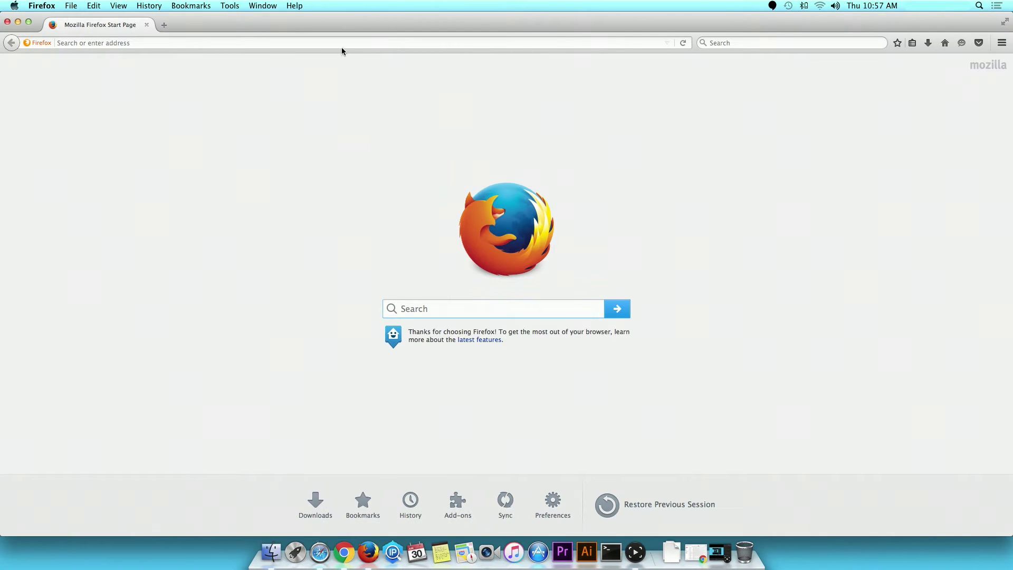
text(www.amcrest.com/)
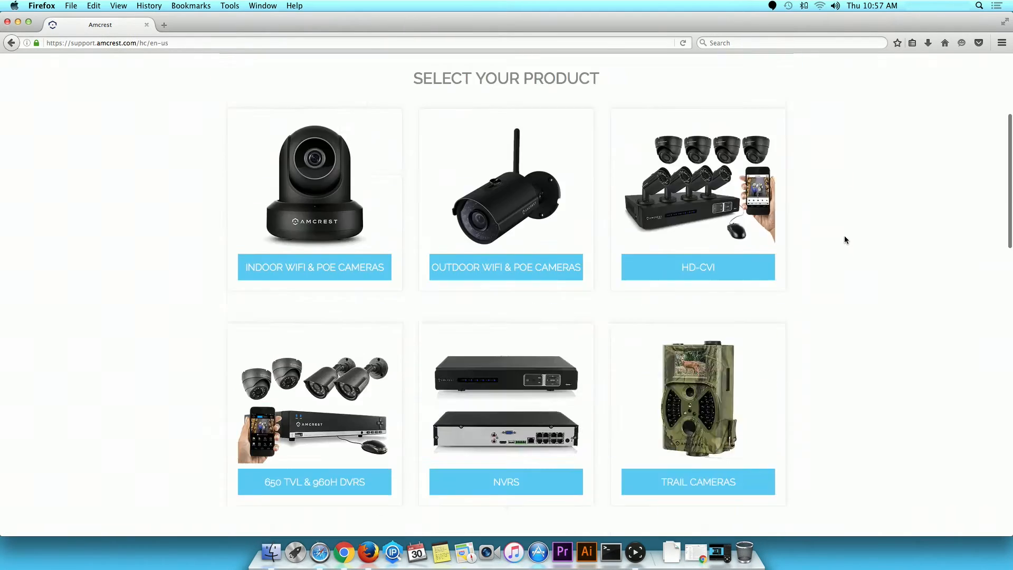
scroll(down, 3)
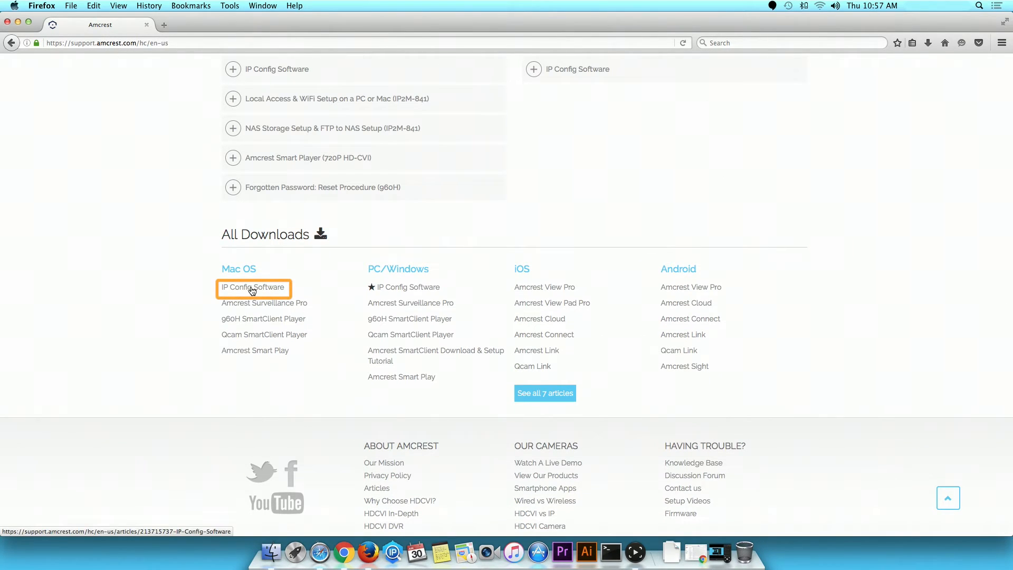
click(254, 287)
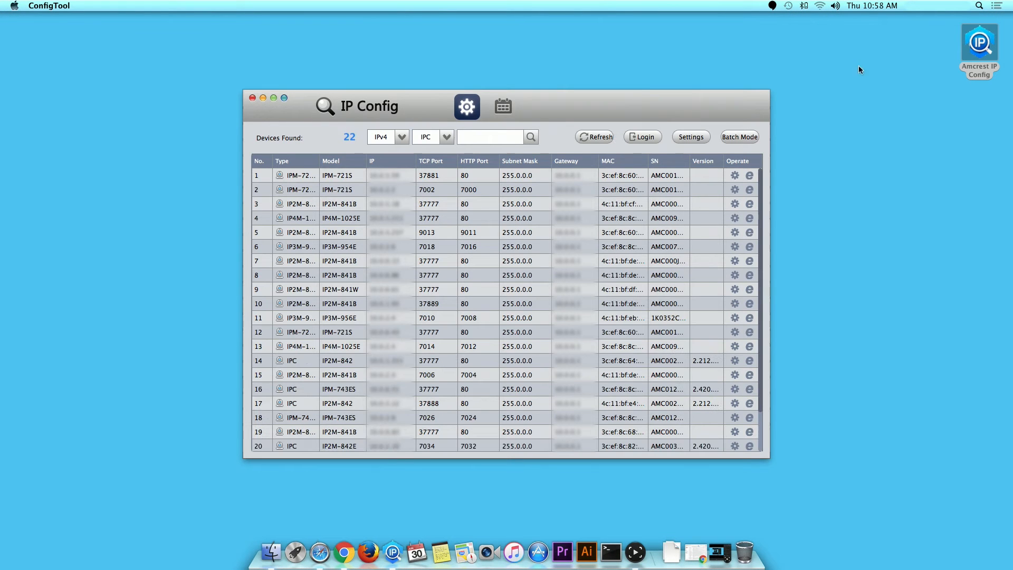
- Refresh the IP Config camera list and open the IP2M-841W camera's web login
click(598, 136)
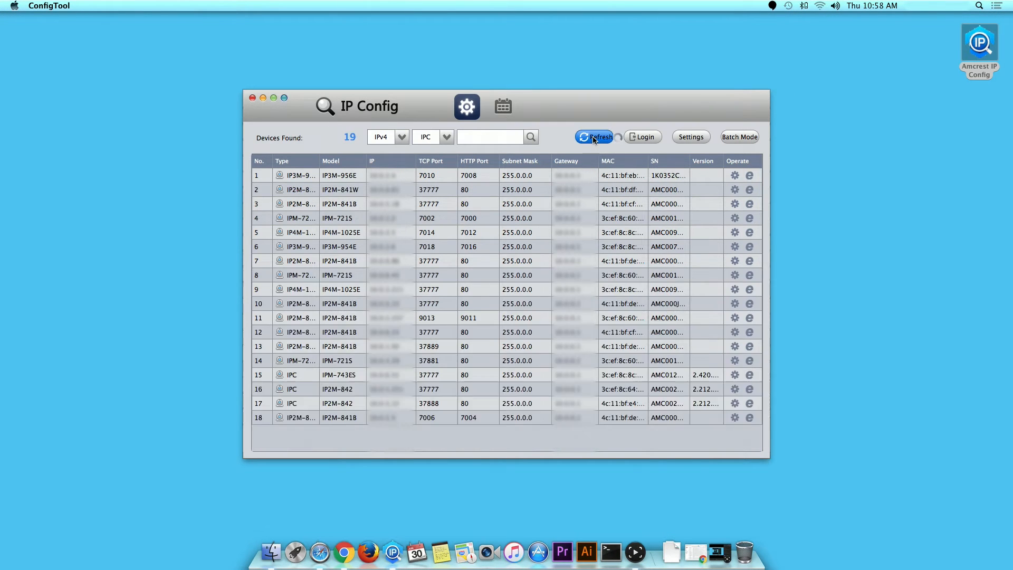
click(598, 136)
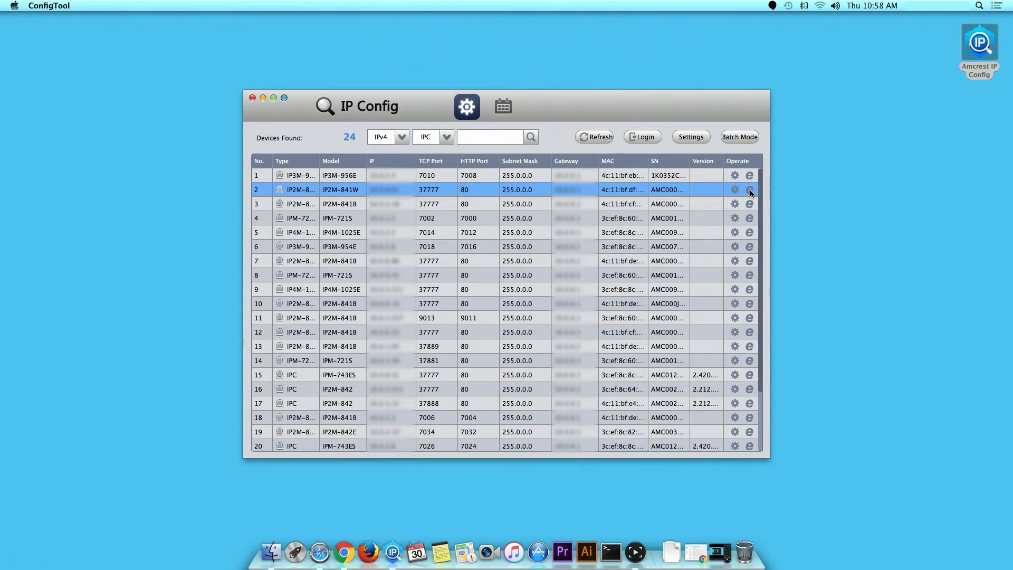
click(750, 189)
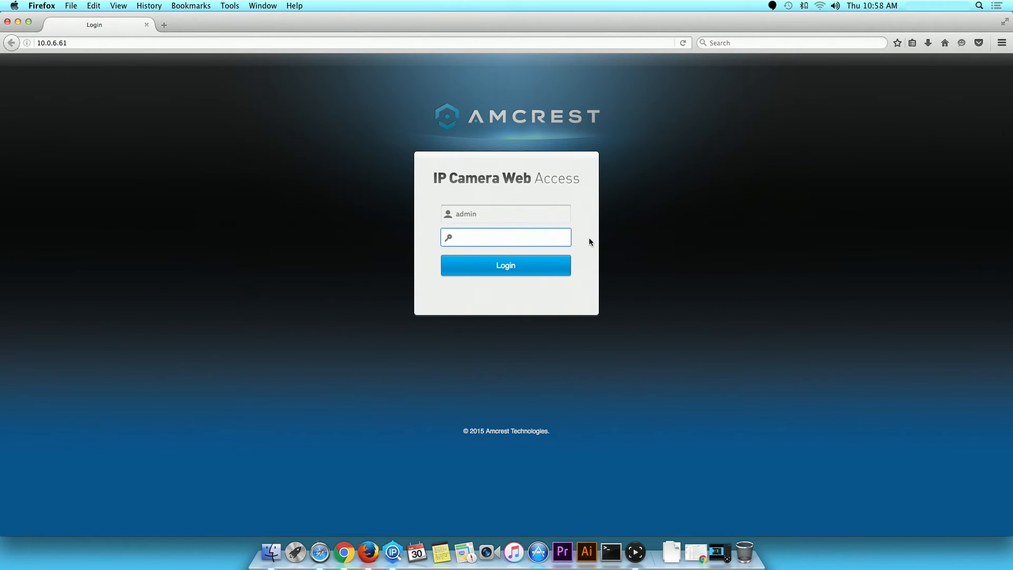
mouse_move(581, 243)
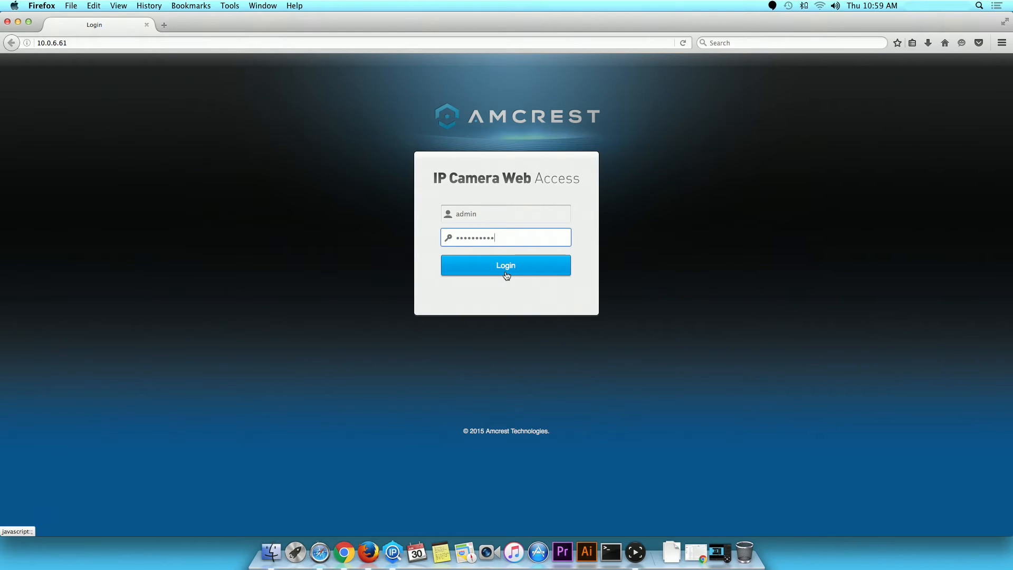
- Log in to the camera's web interface with the admin password
click(506, 265)
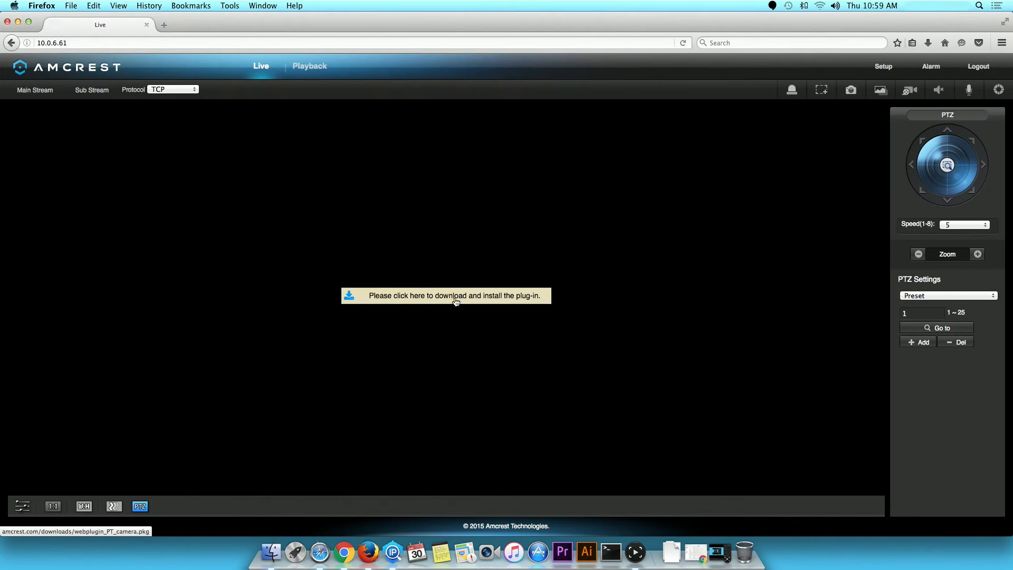
- Download, save and install the camera viewing plug-in package, authorizing with the Mac password
click(452, 296)
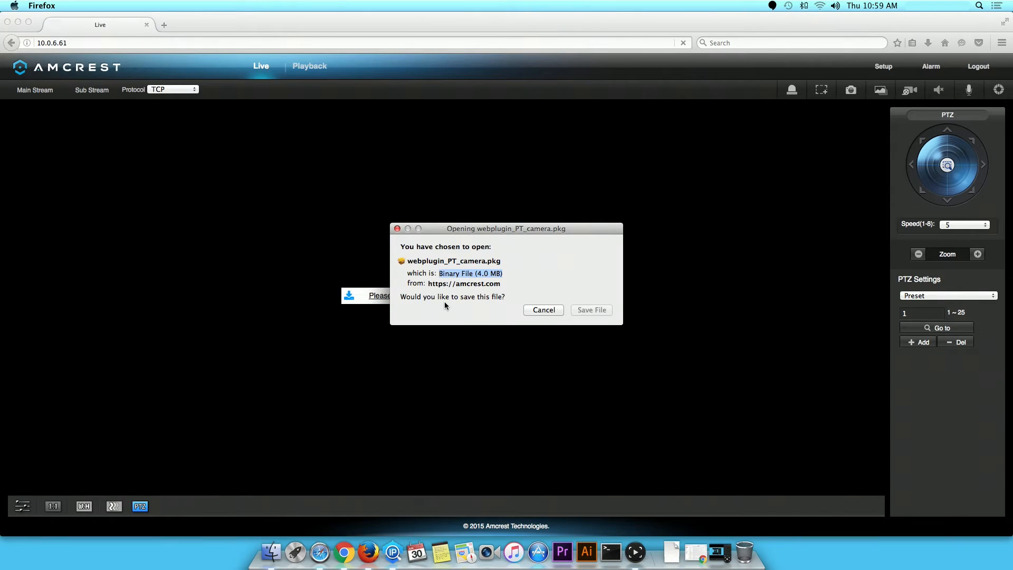
click(543, 310)
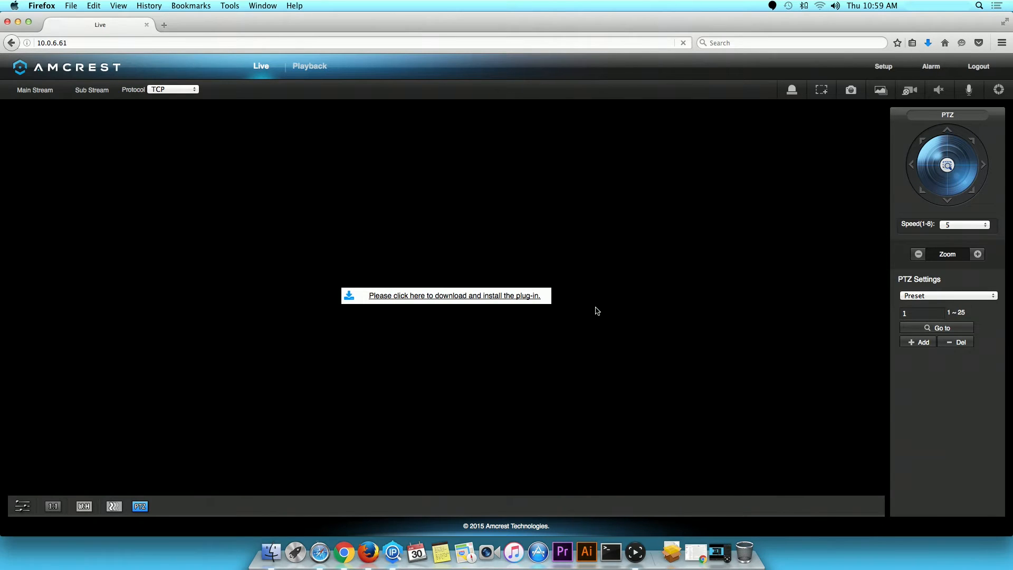
click(455, 296)
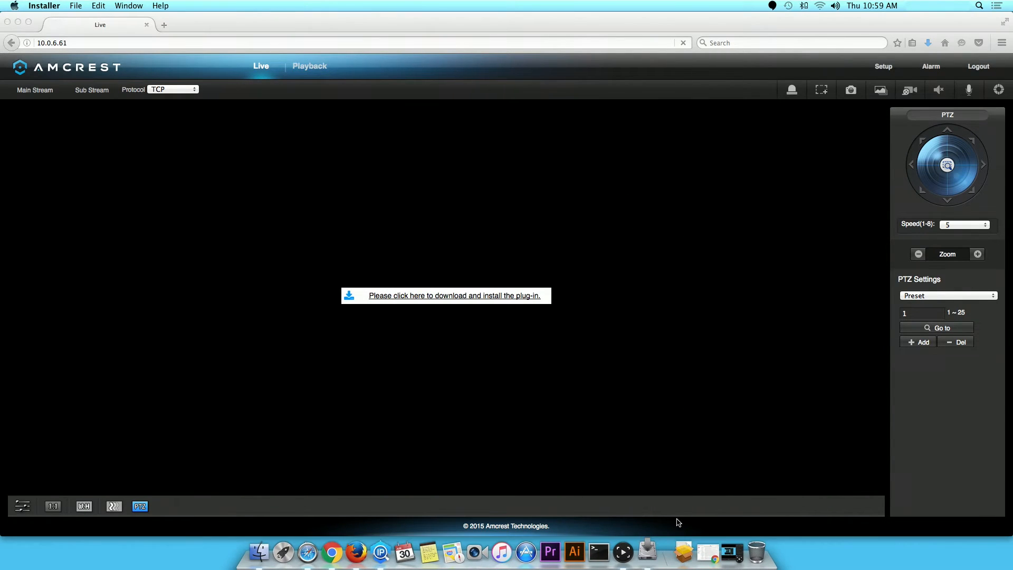
click(454, 296)
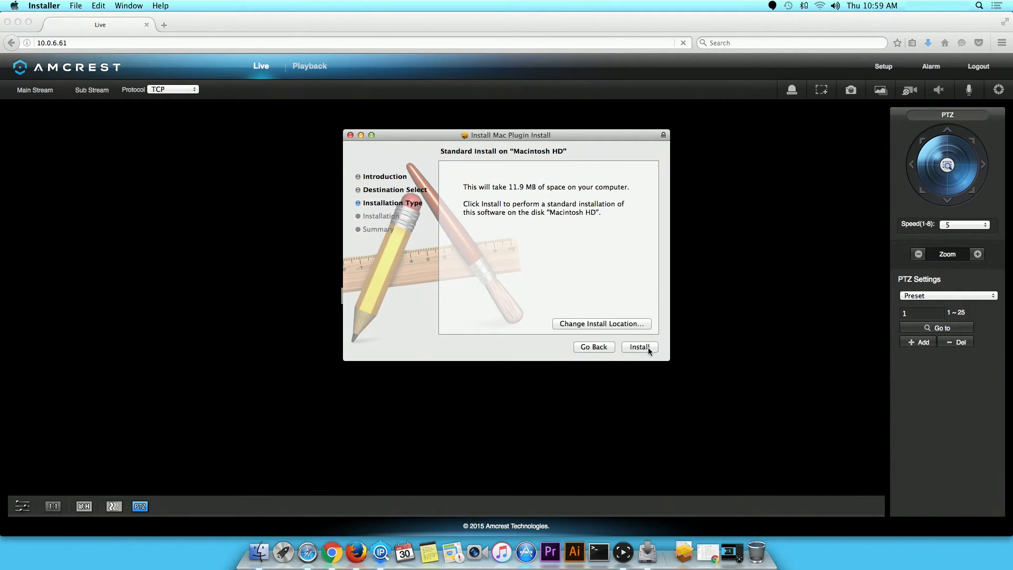
click(639, 347)
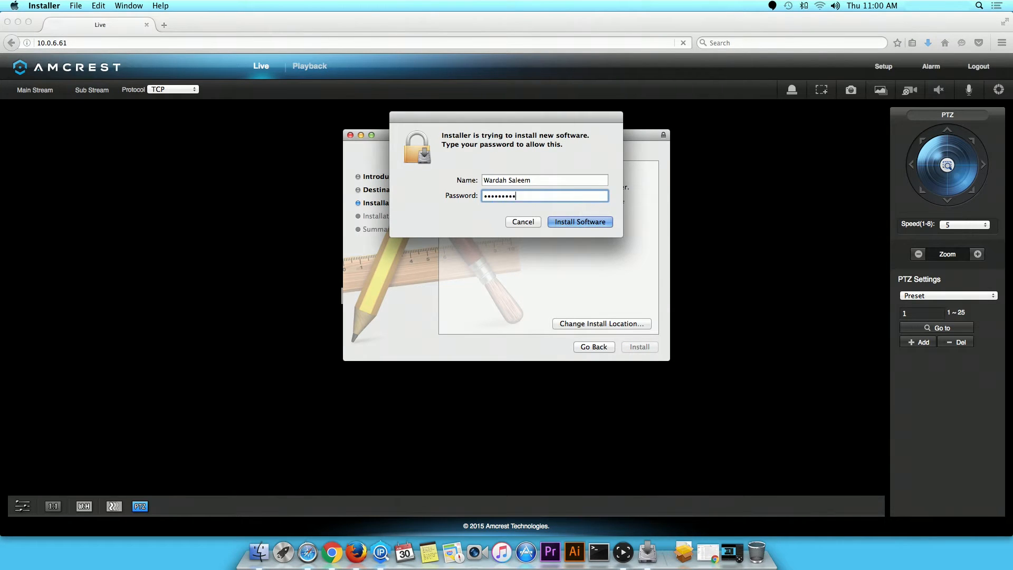
click(579, 222)
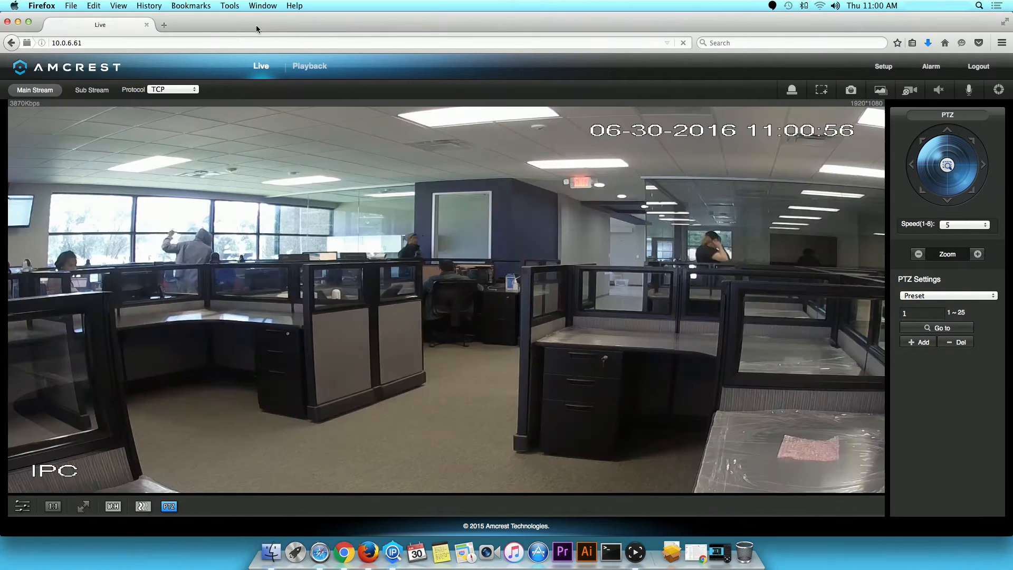
mouse_move(422, 94)
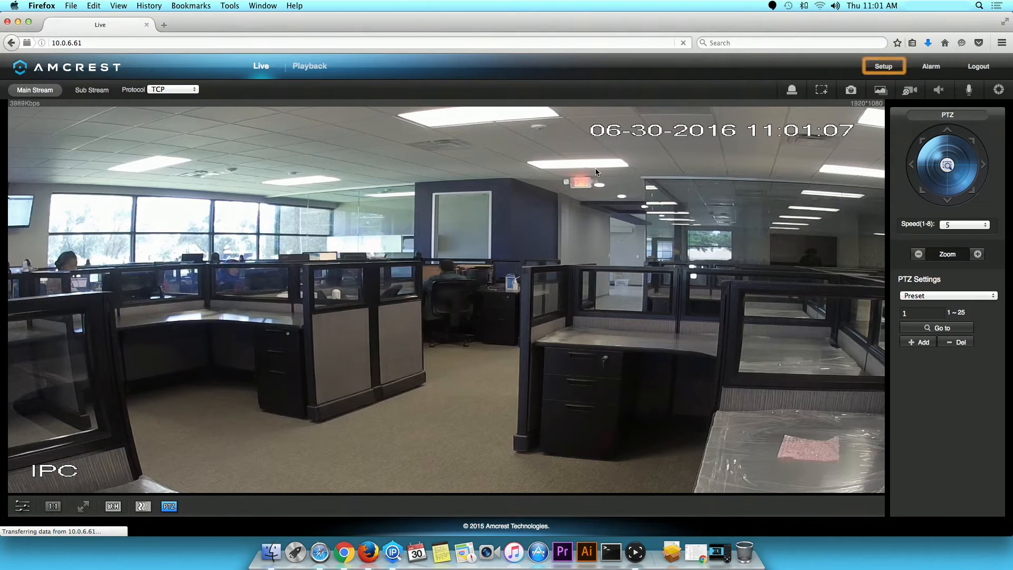
- Go to Setup > Network > SMTP (Email) on the camera
click(884, 66)
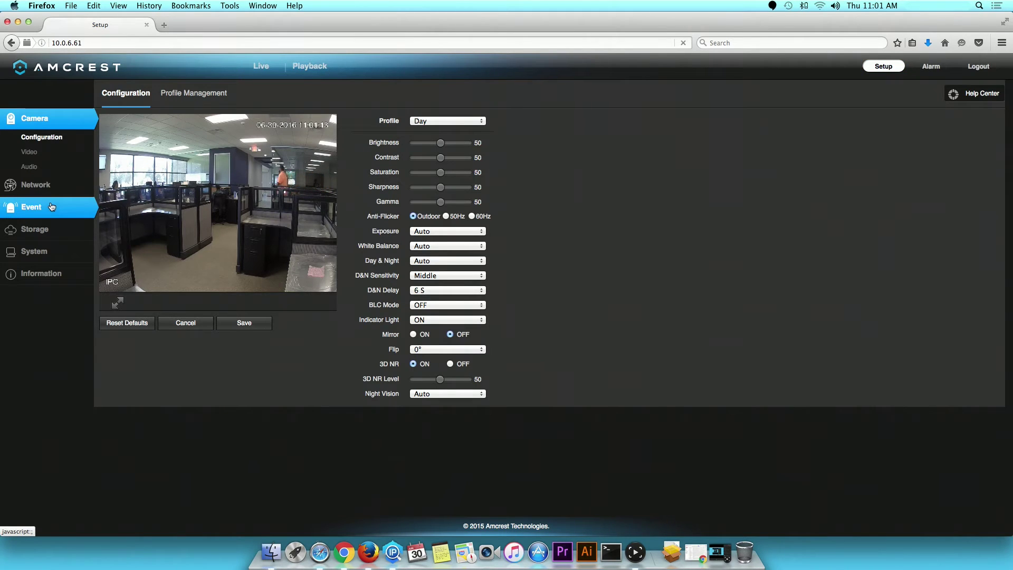
mouse_move(35, 185)
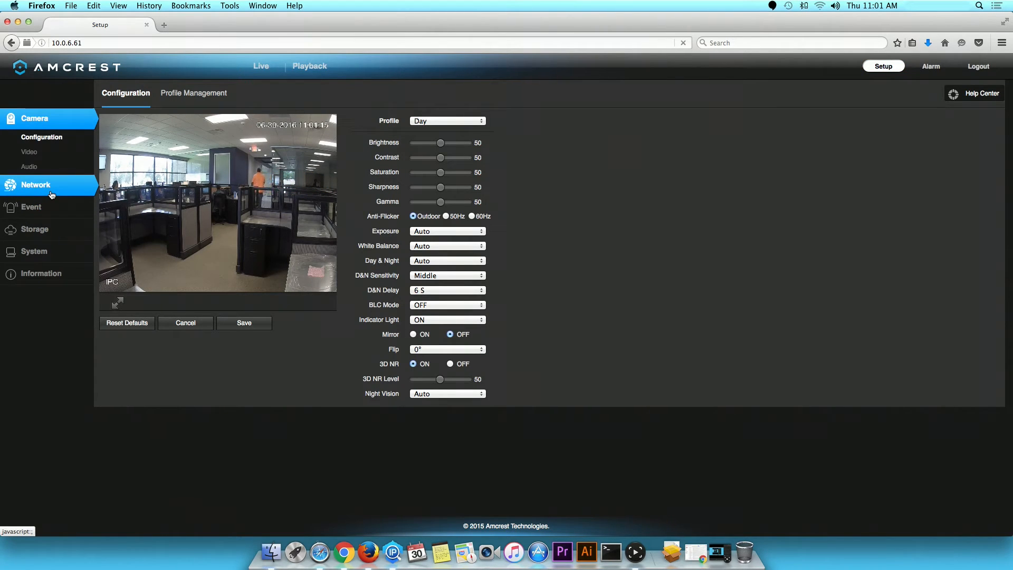
click(36, 185)
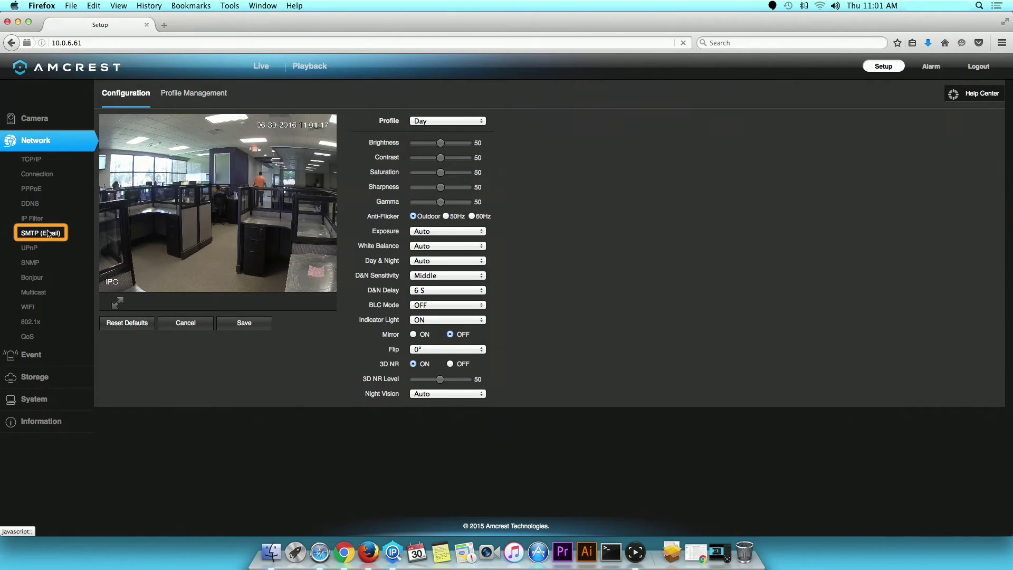
click(40, 233)
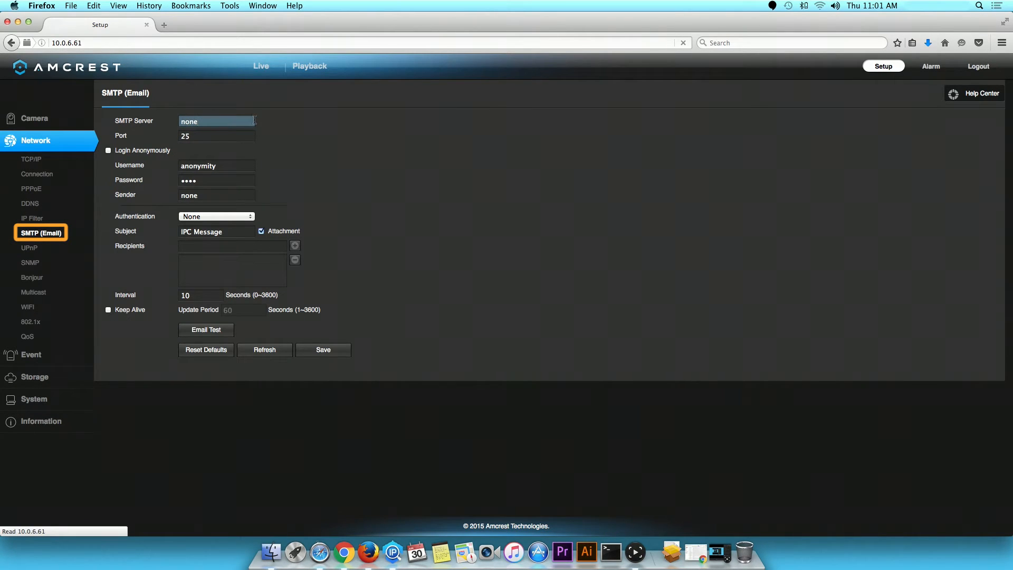
mouse_move(258, 123)
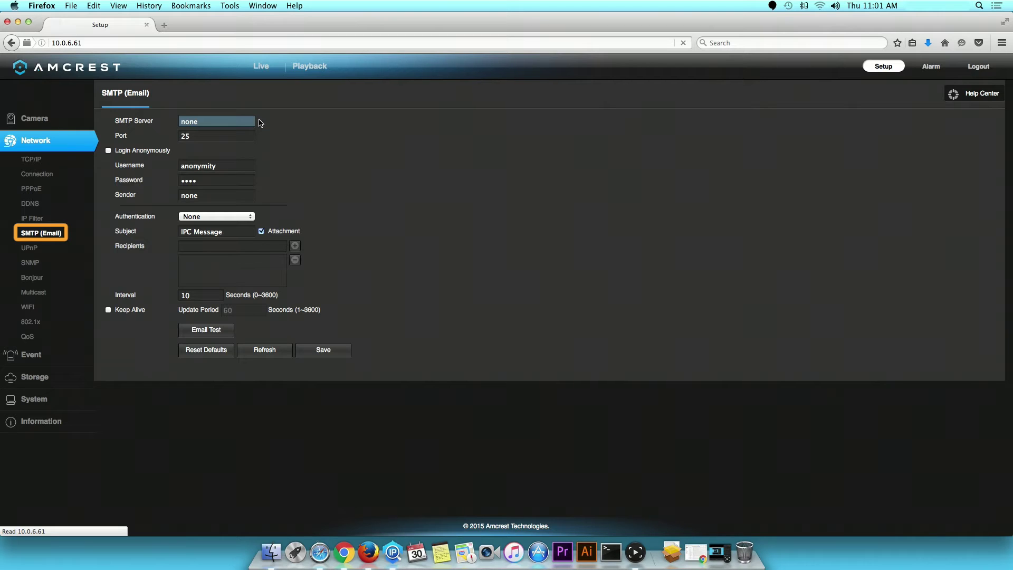
- Set the SMTP server to smtp.gmail.com and the port to 465
triple_click(217, 121)
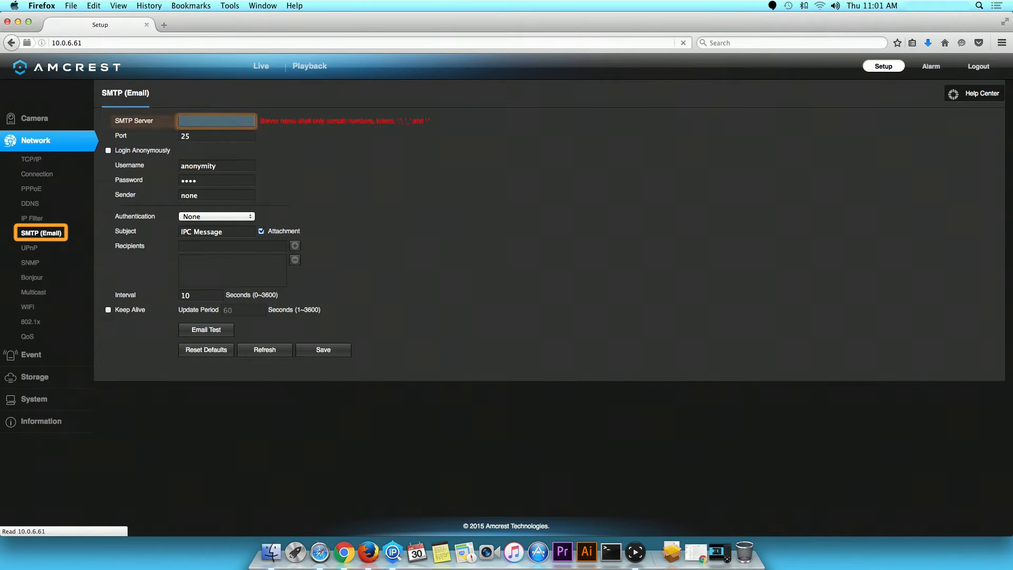
text(s)
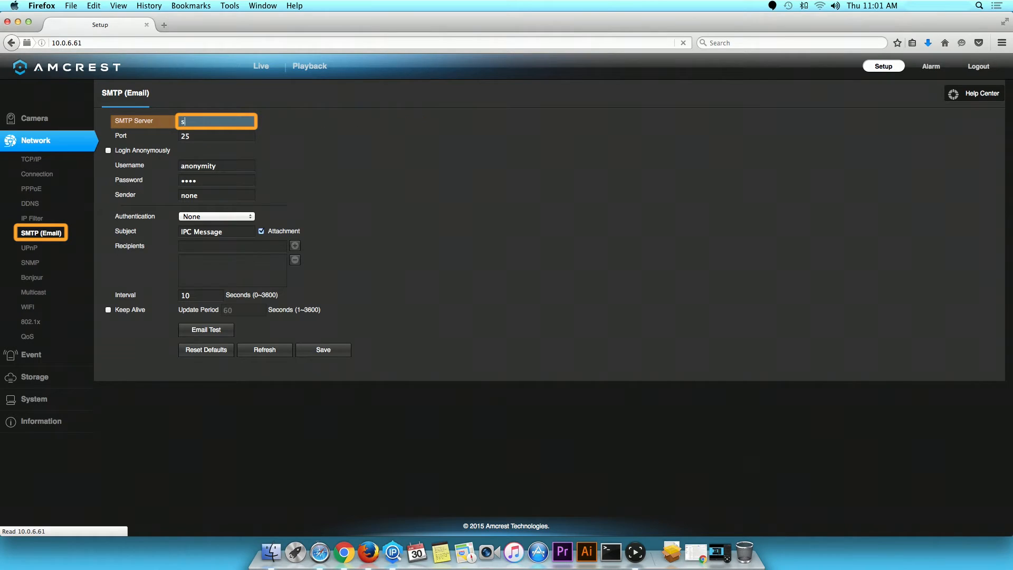
text(mtp.gmail.)
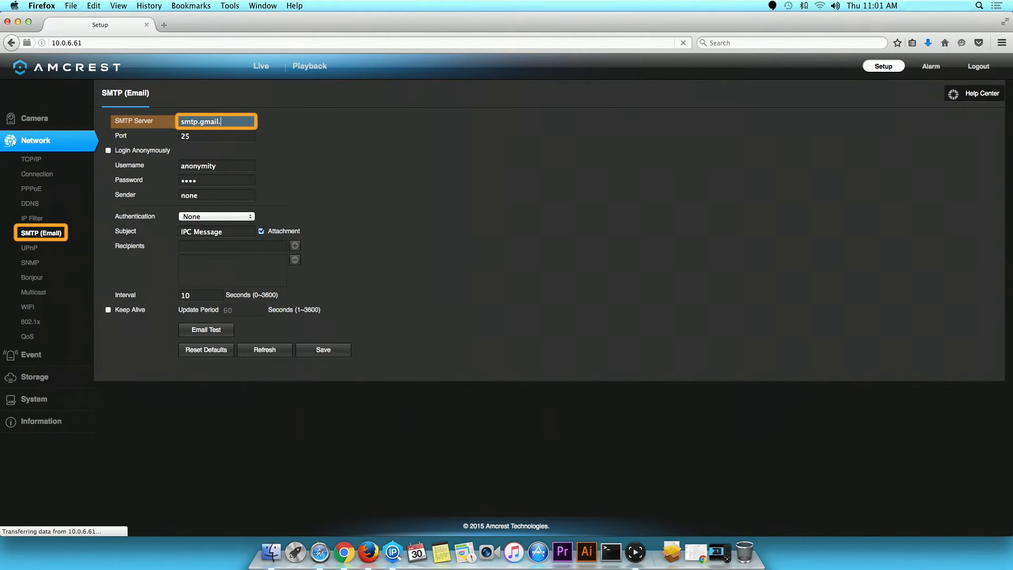
text(com)
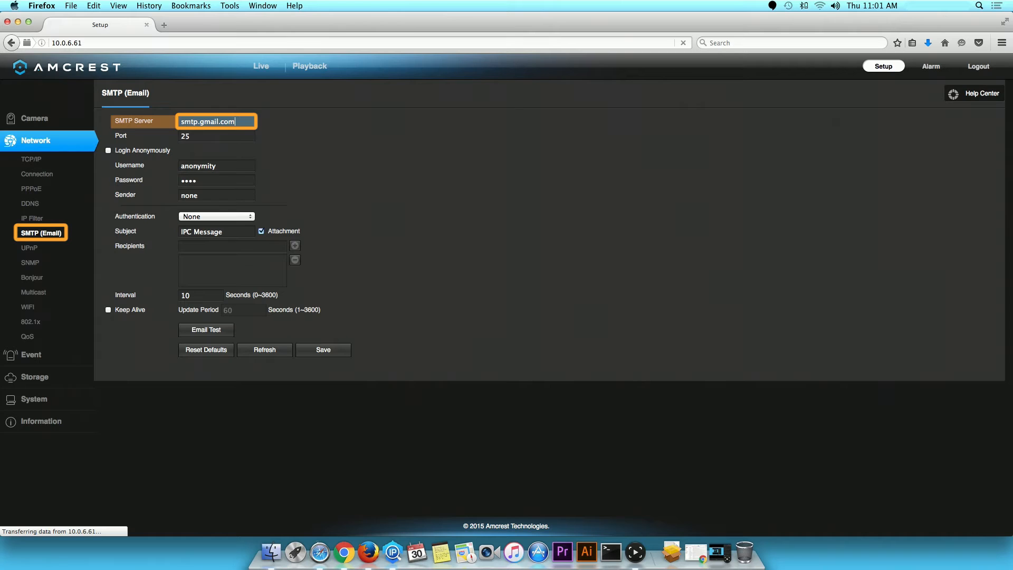
click(216, 135)
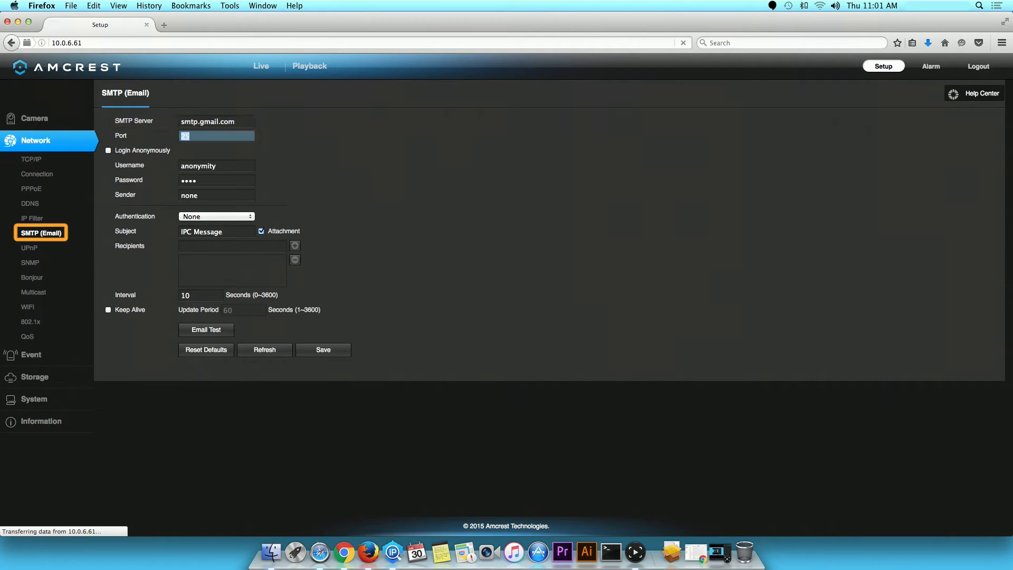
click(217, 136)
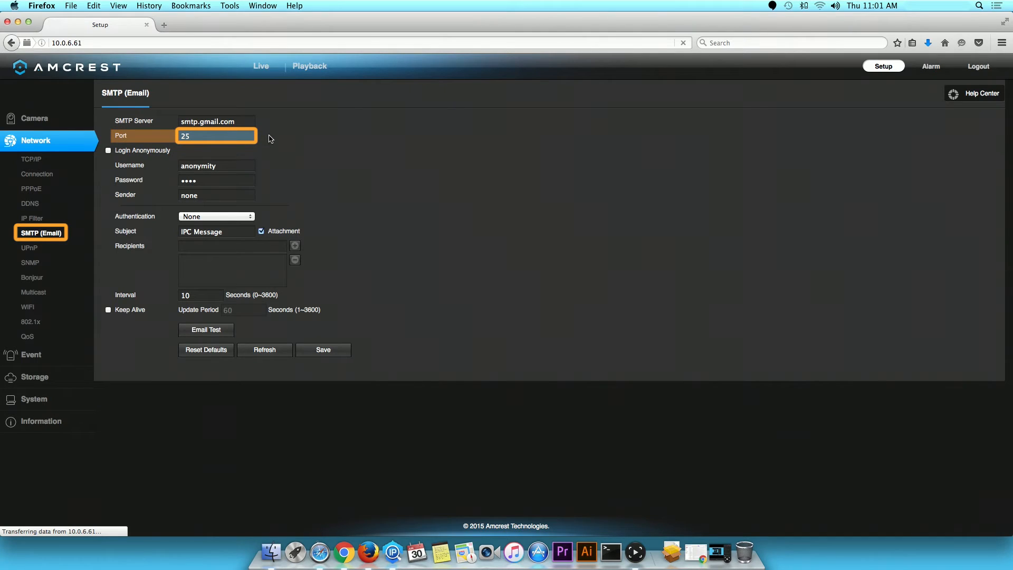
text(465)
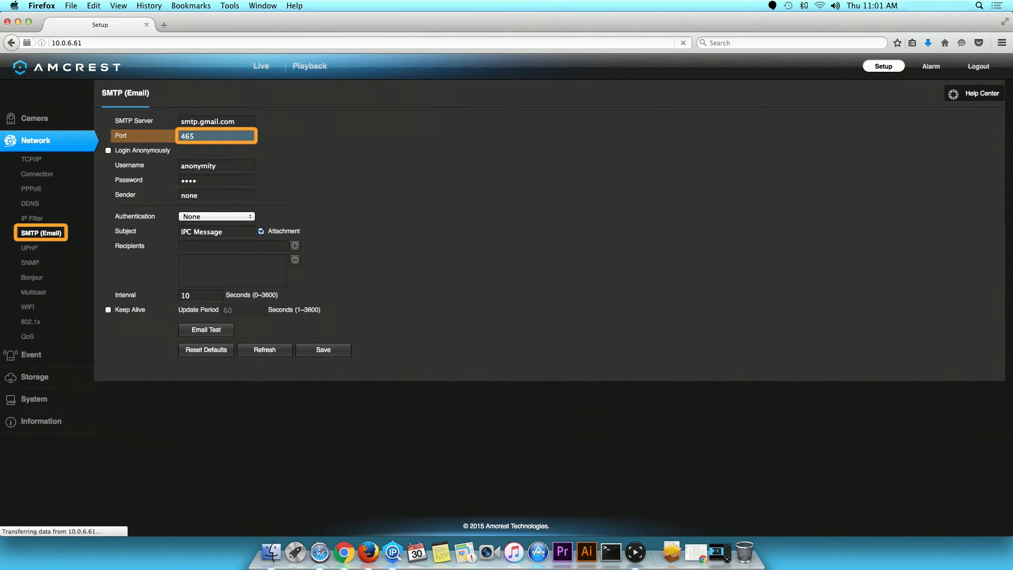
triple_click(217, 165)
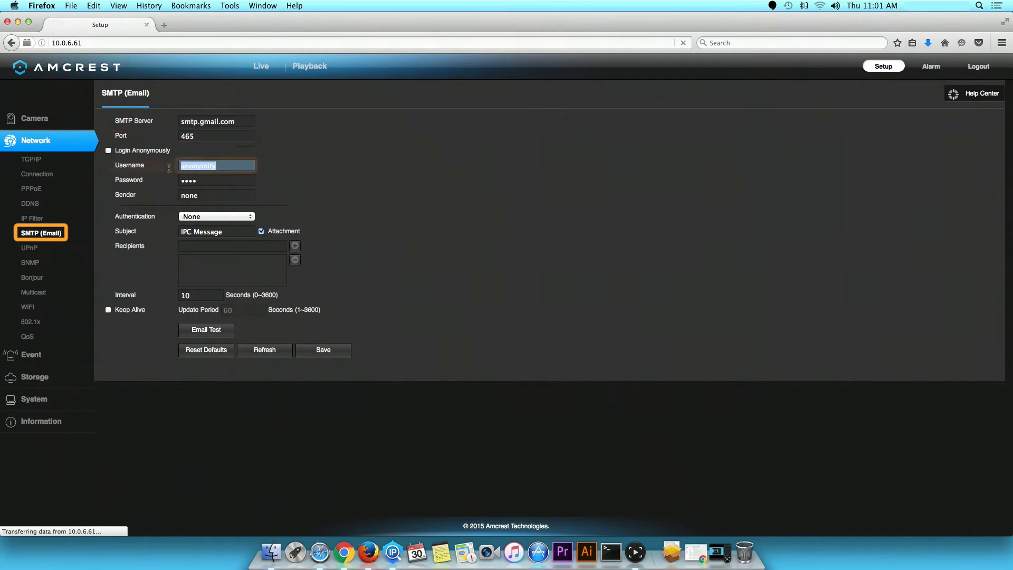
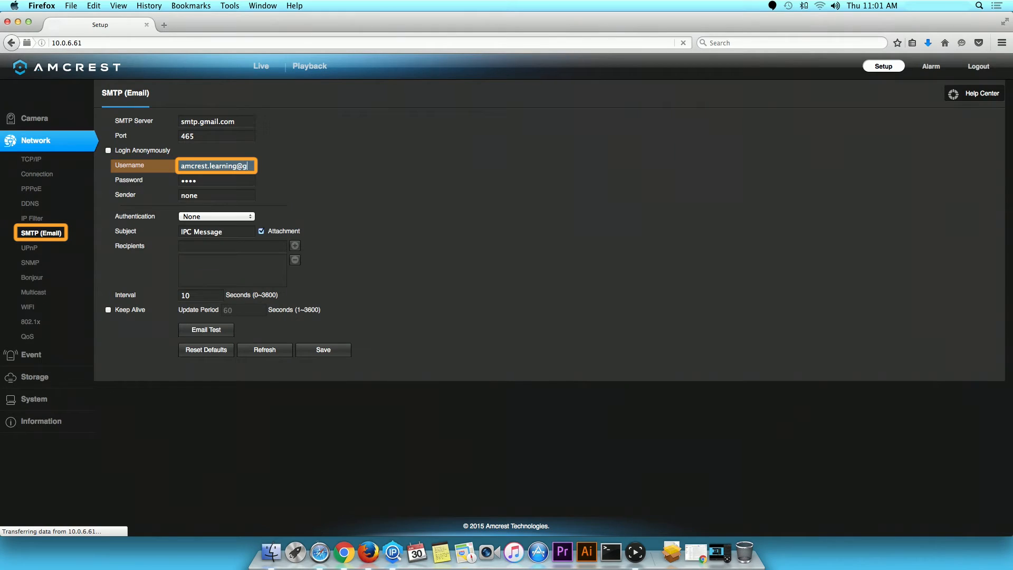
click(216, 181)
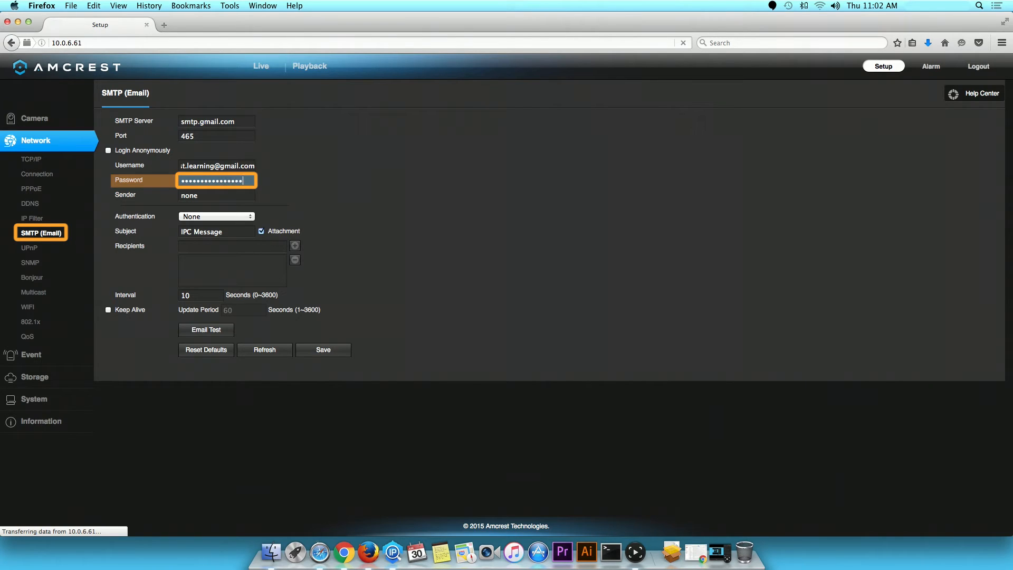
click(216, 195)
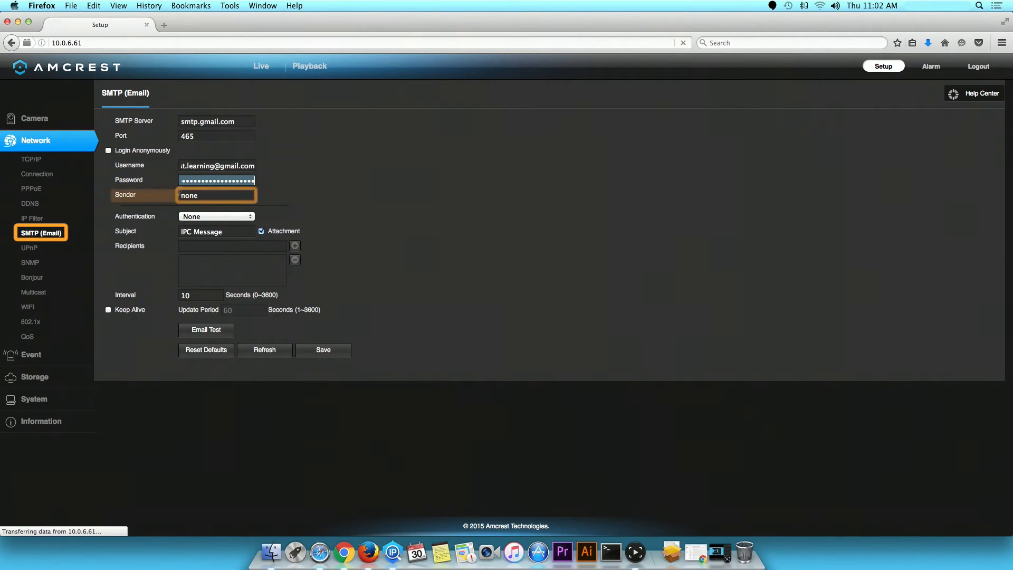
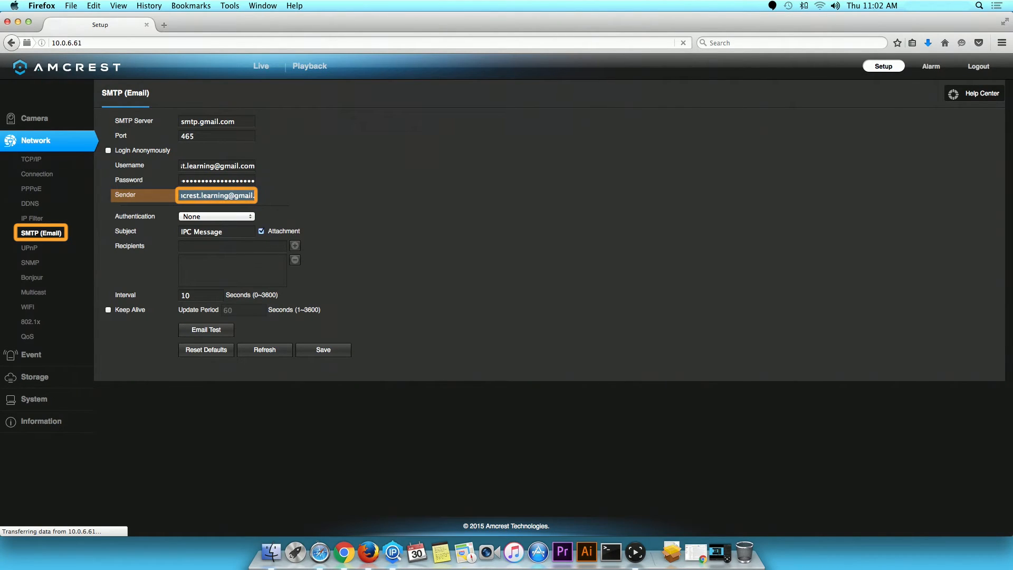
- Choose SSL authentication, set the subject 'Email Alerts', and add the Gmail recipient
click(217, 216)
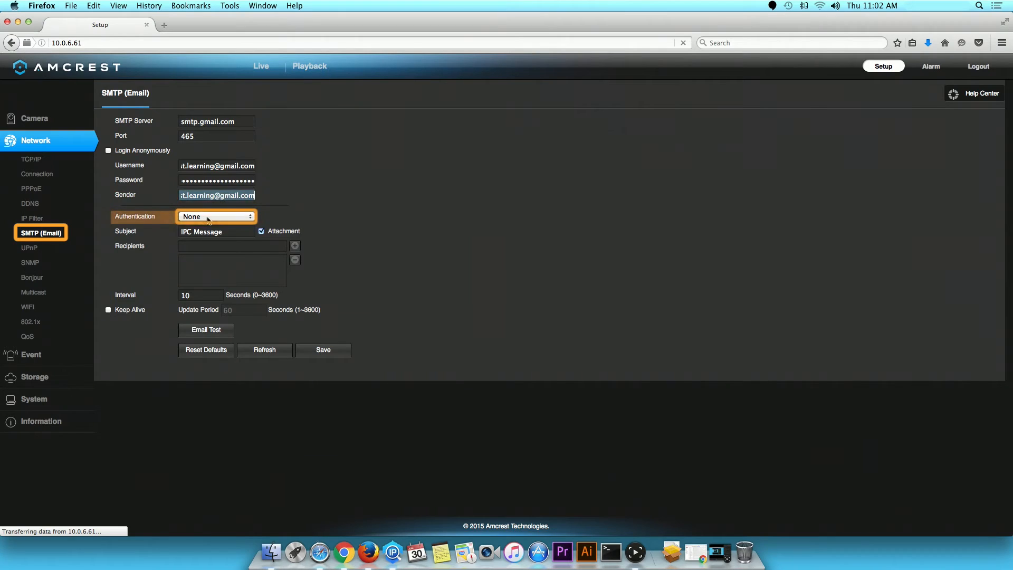
click(215, 216)
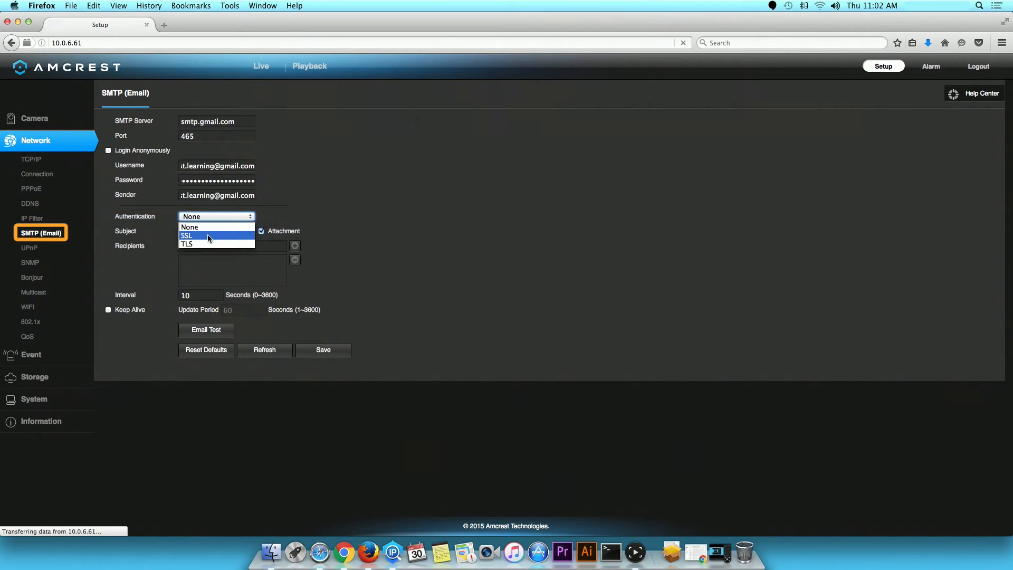
click(216, 236)
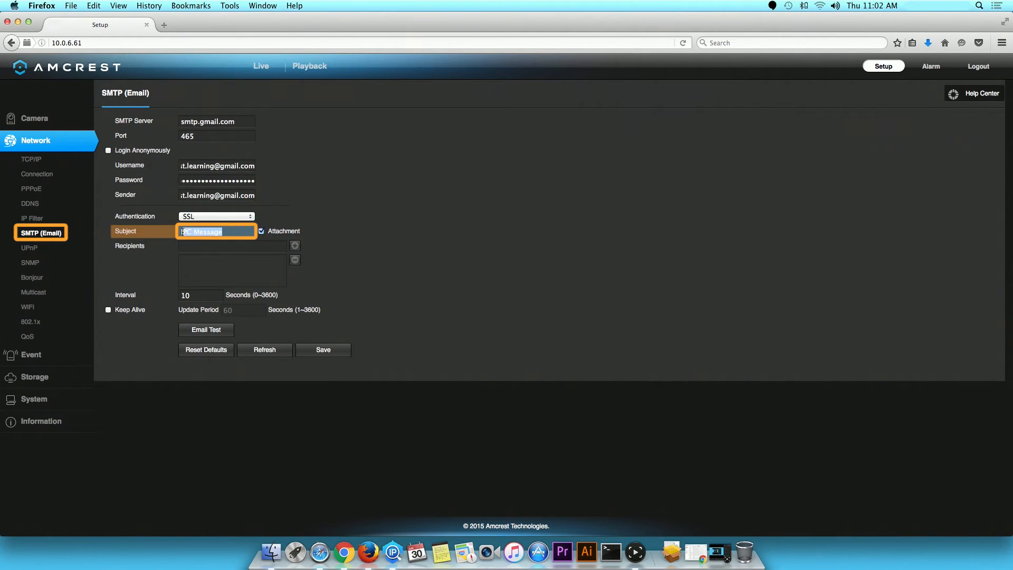
text(E)
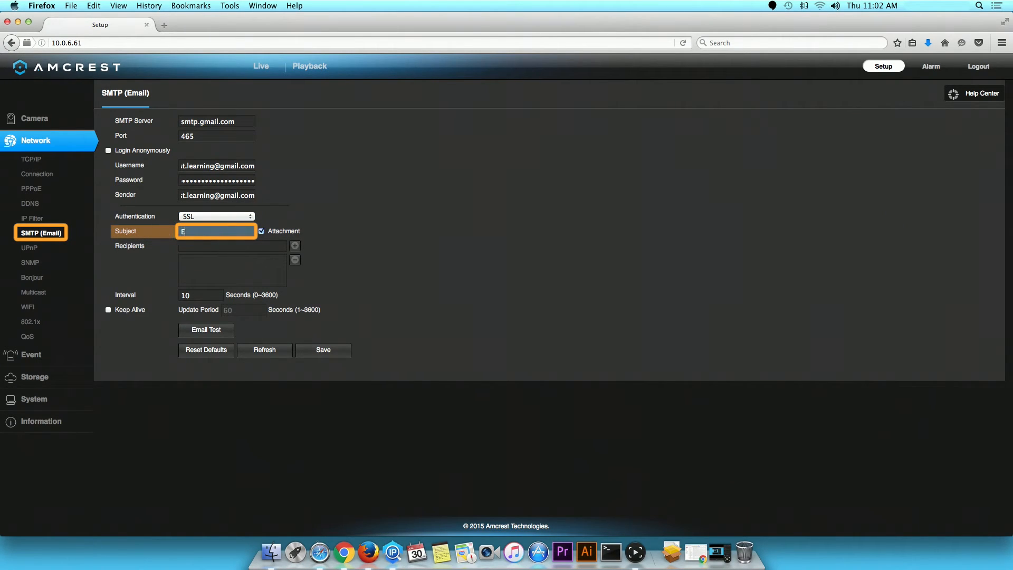
text(Email Aler)
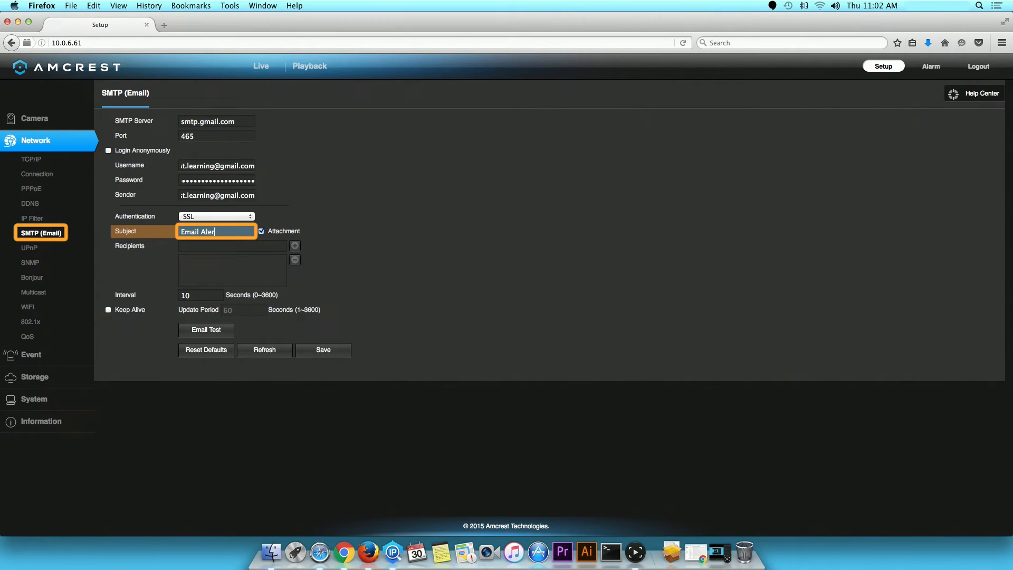
text(ts)
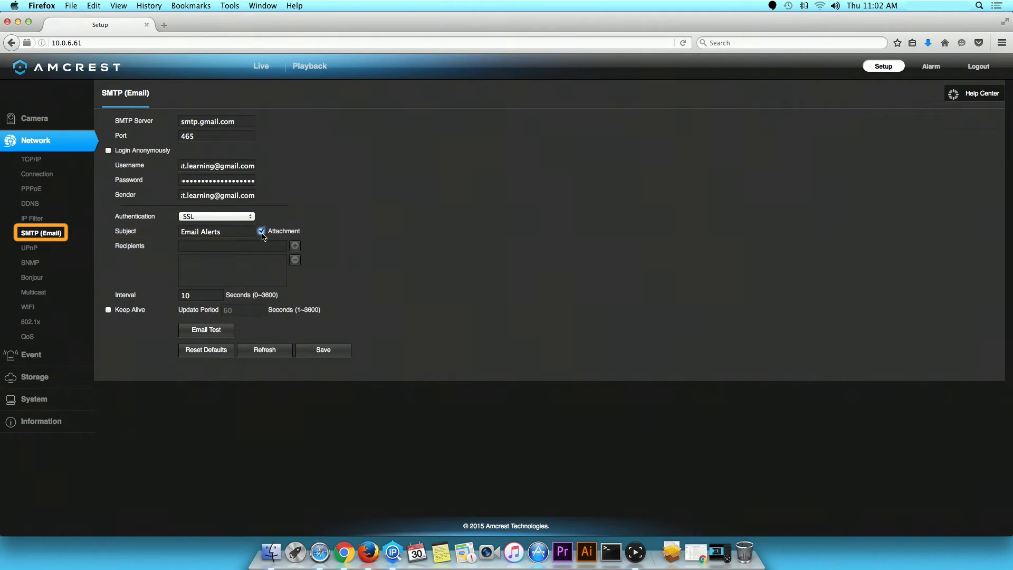
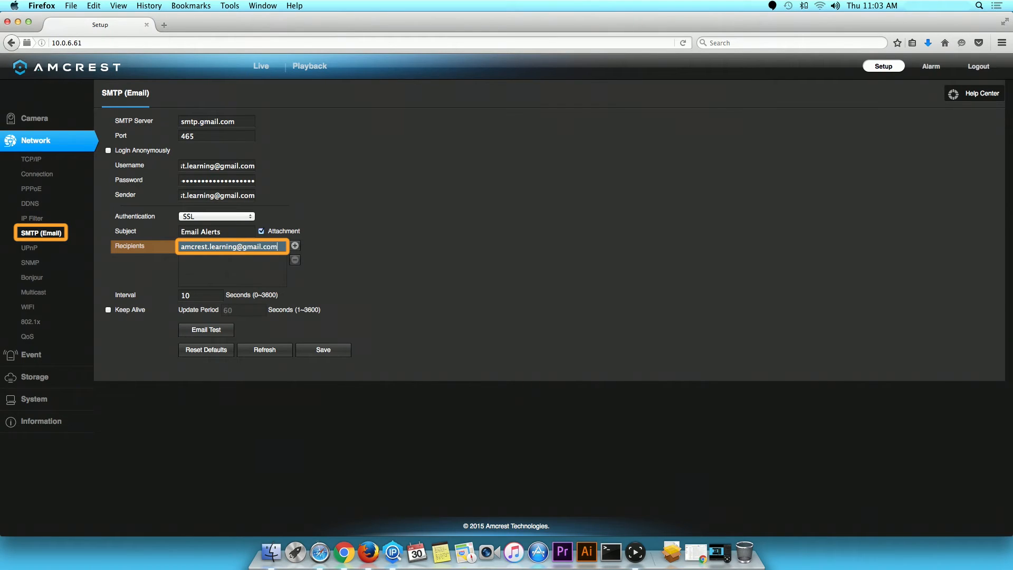
click(294, 245)
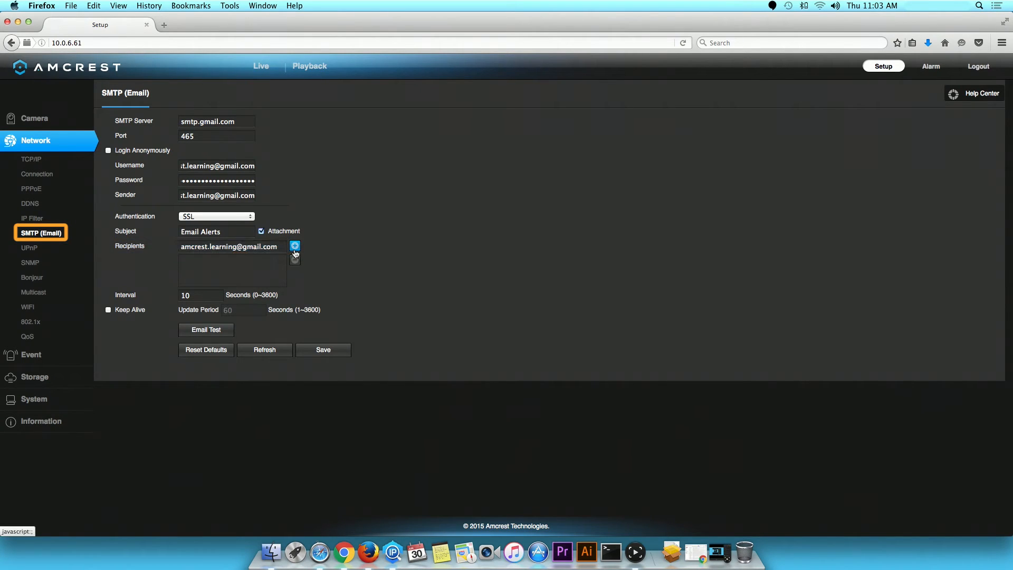
- Confirm the recipient, sign in to Gmail, and open the Google account settings
click(295, 246)
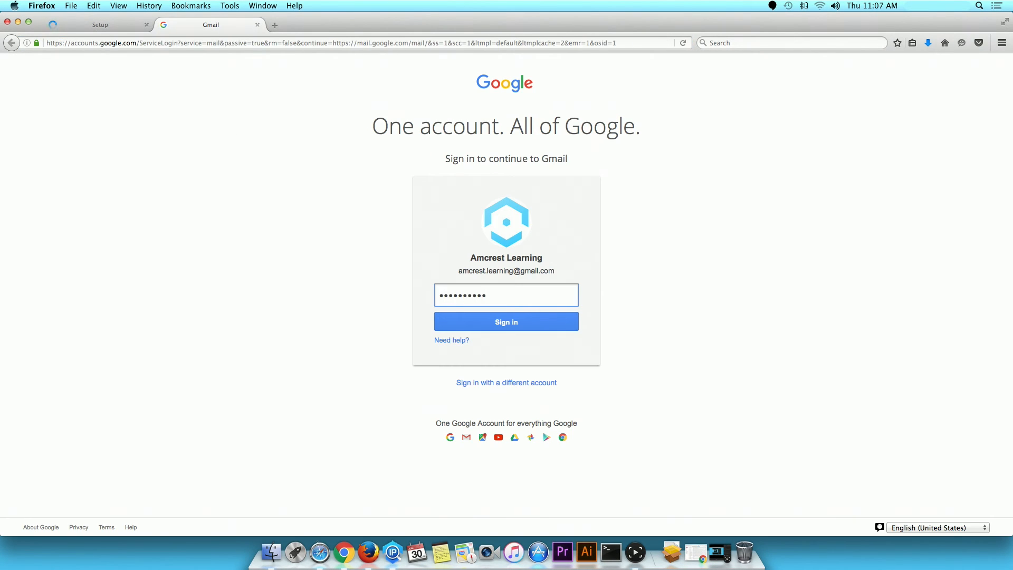
click(506, 321)
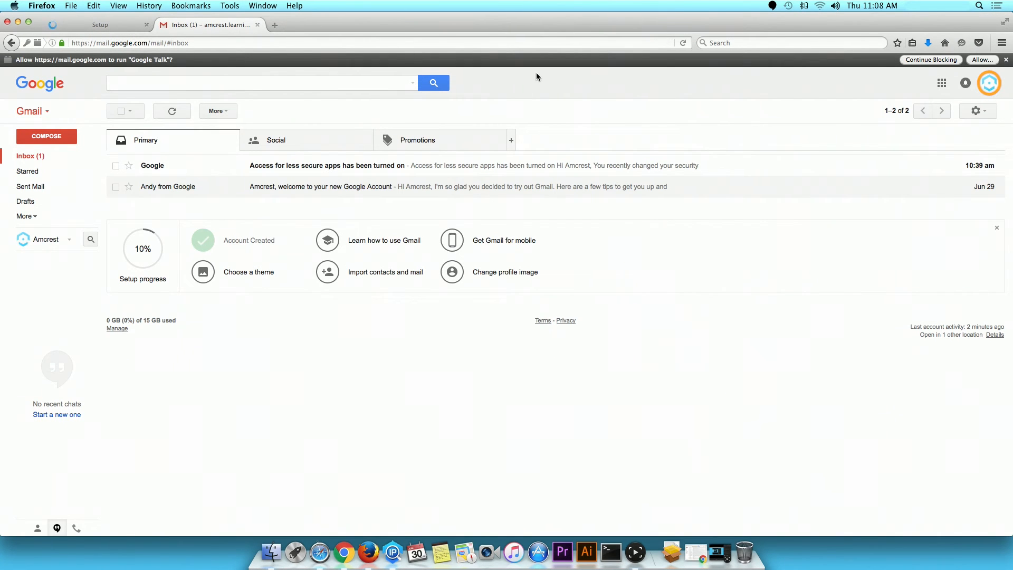
click(990, 83)
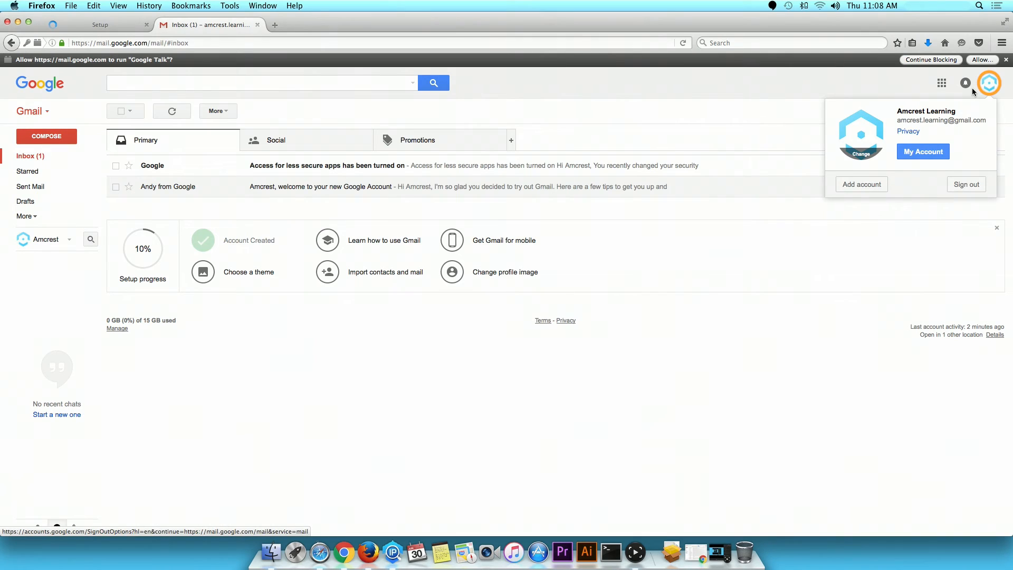
click(924, 152)
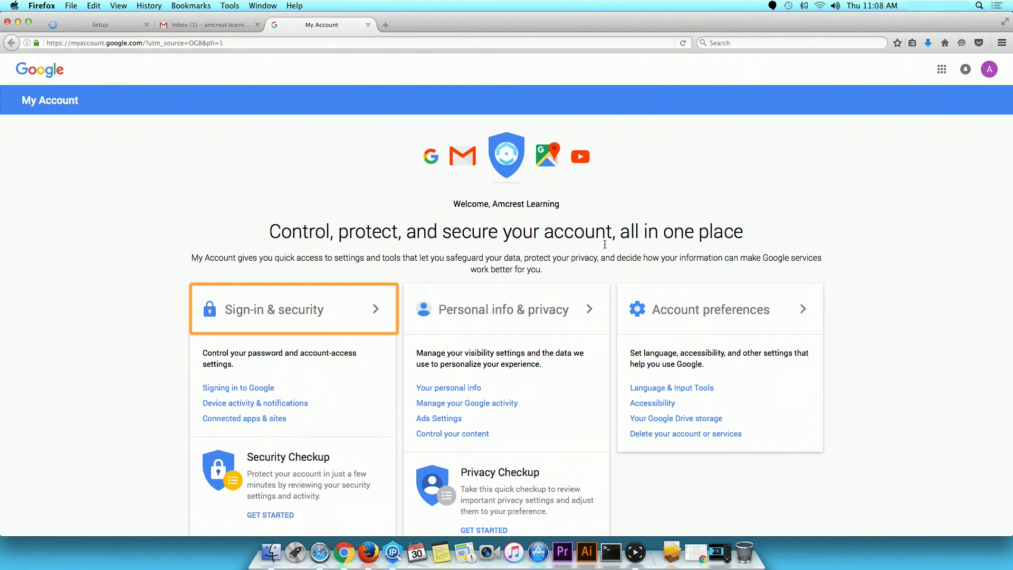
- Turn 'Allow less secure apps' ON under Sign-in & security
click(274, 309)
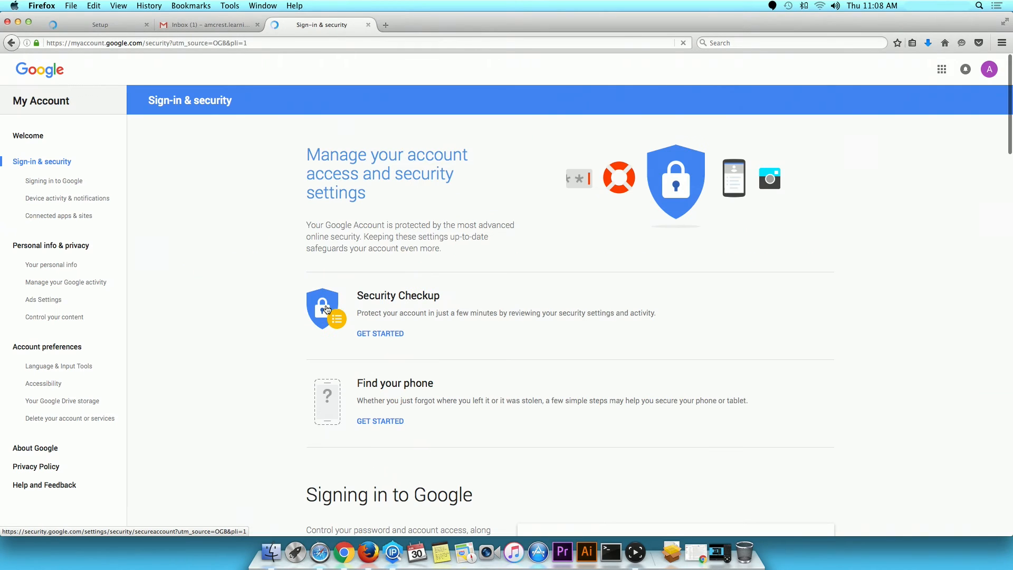
mouse_move(844, 251)
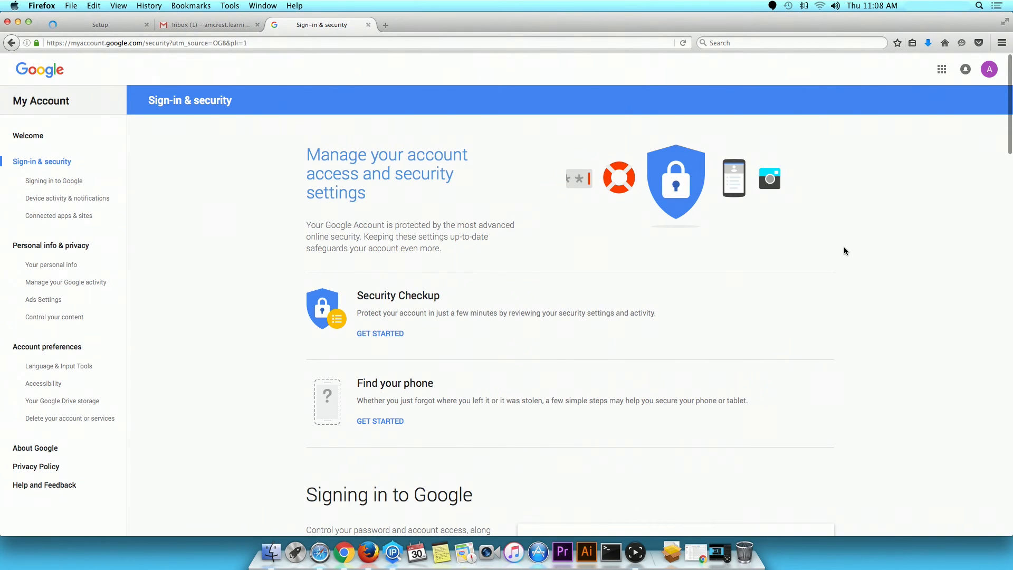
scroll(down, 3)
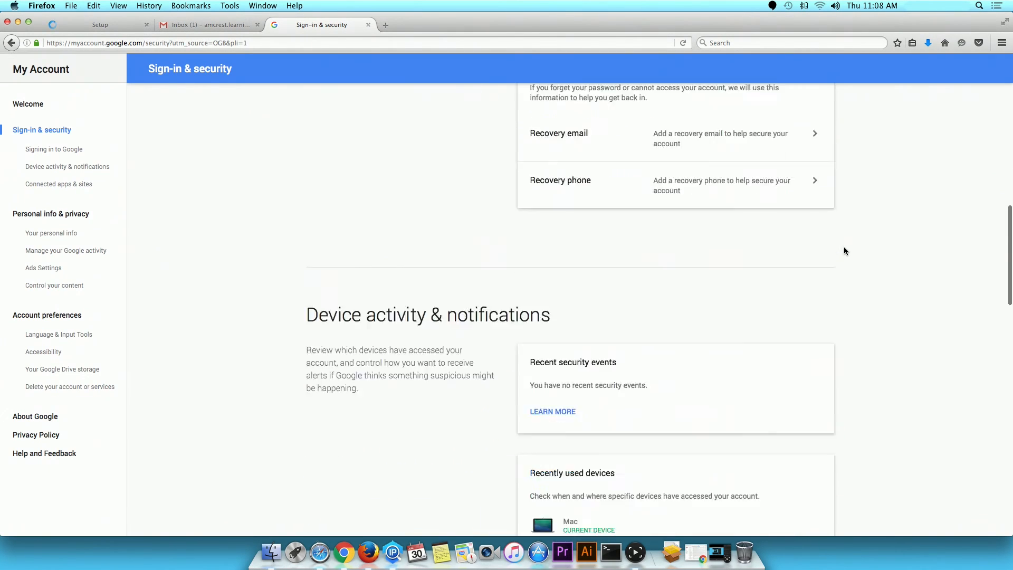
scroll(down, 3)
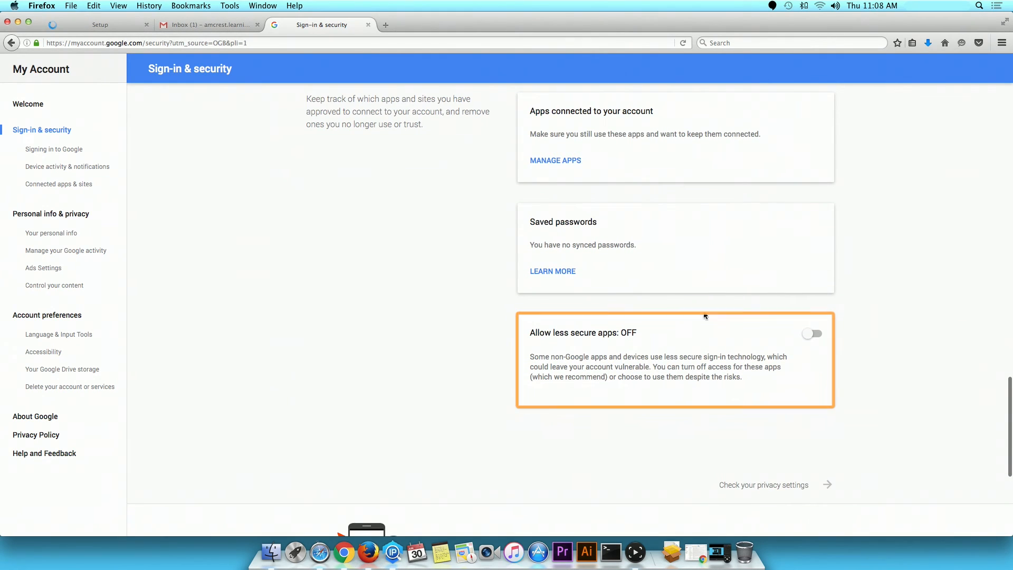
mouse_move(644, 341)
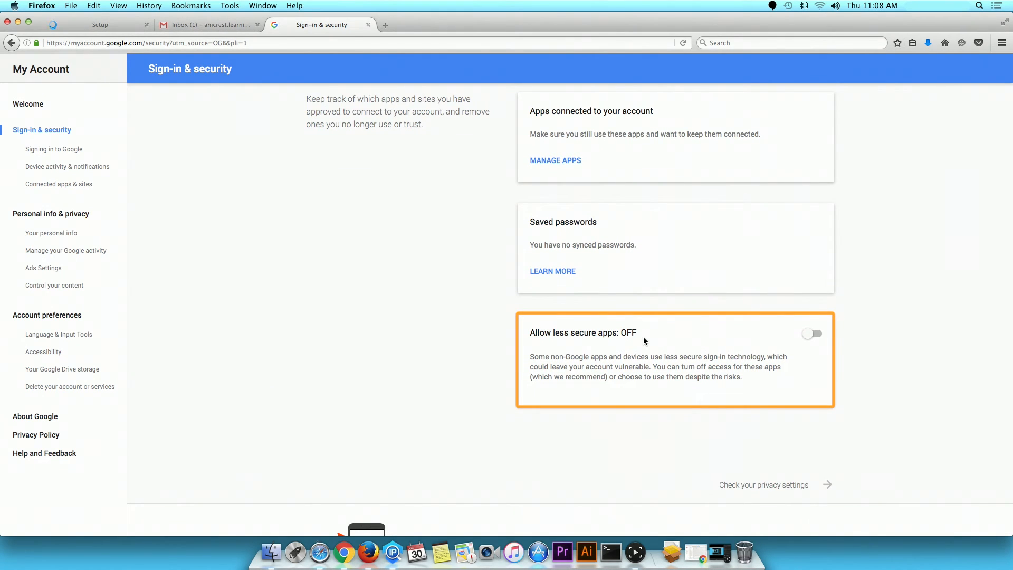
mouse_move(661, 342)
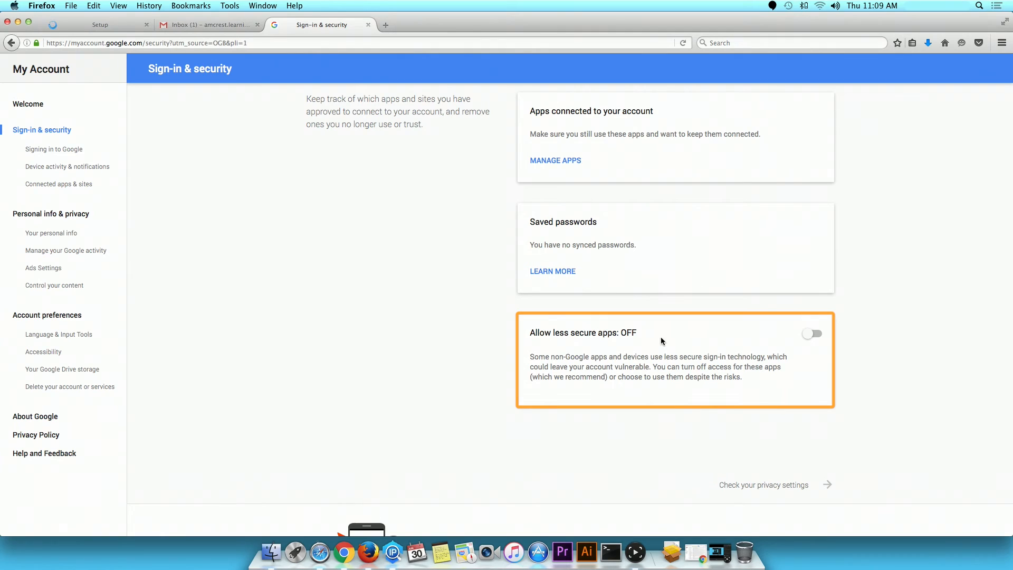
click(812, 334)
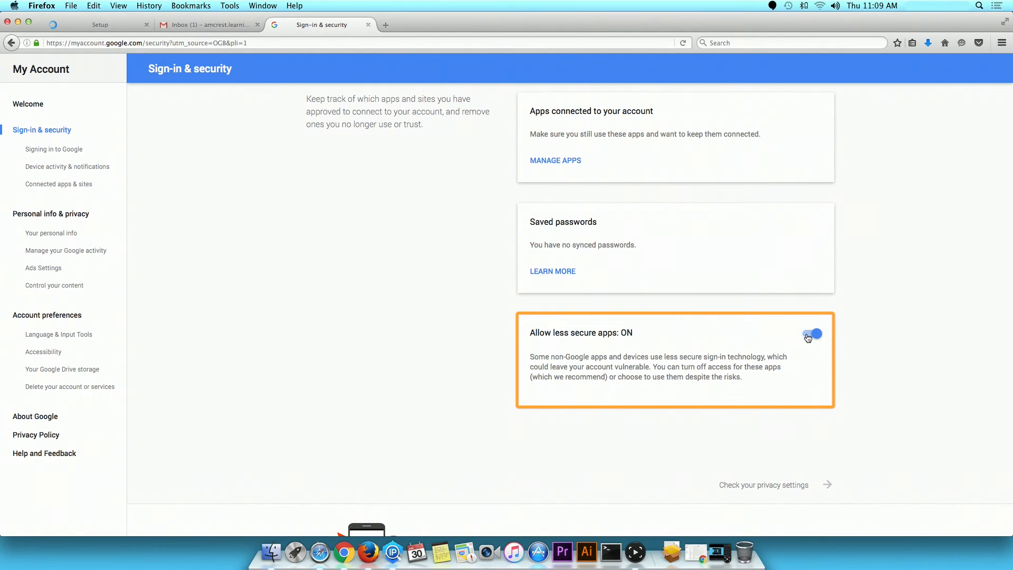
mouse_move(638, 344)
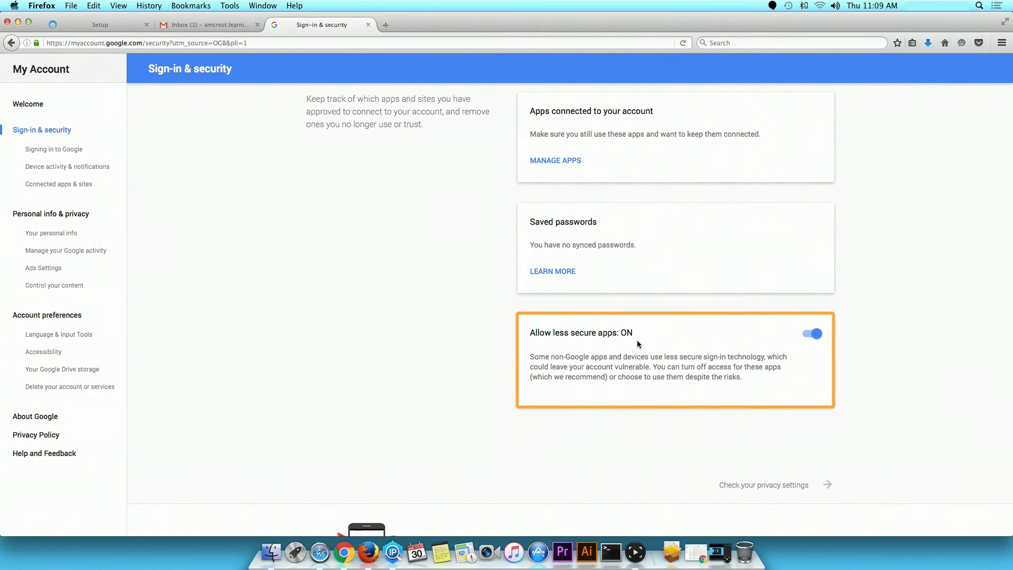
click(98, 25)
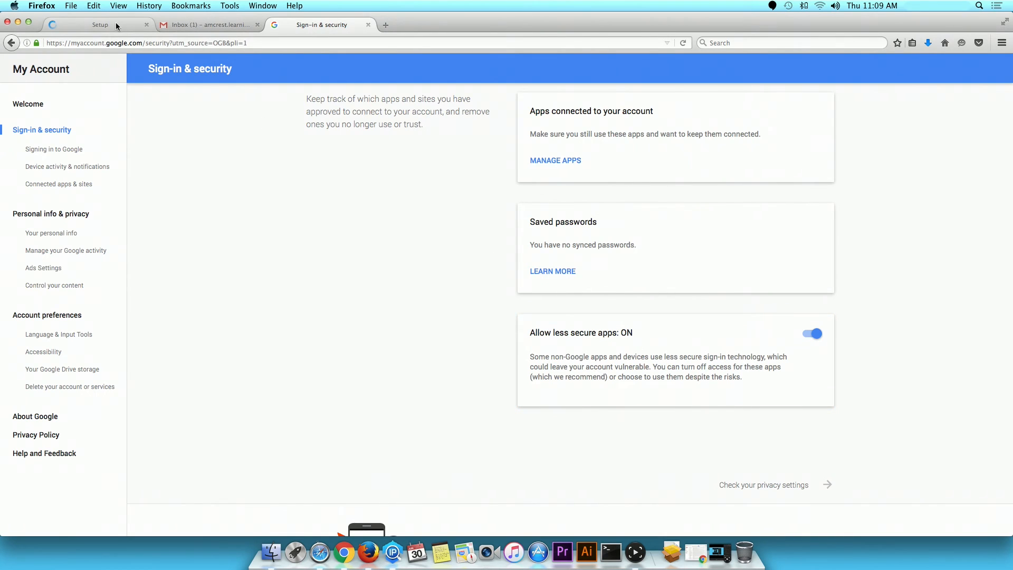
- Return to the camera tab showing the SMTP (Email) page with Gmail values
click(98, 25)
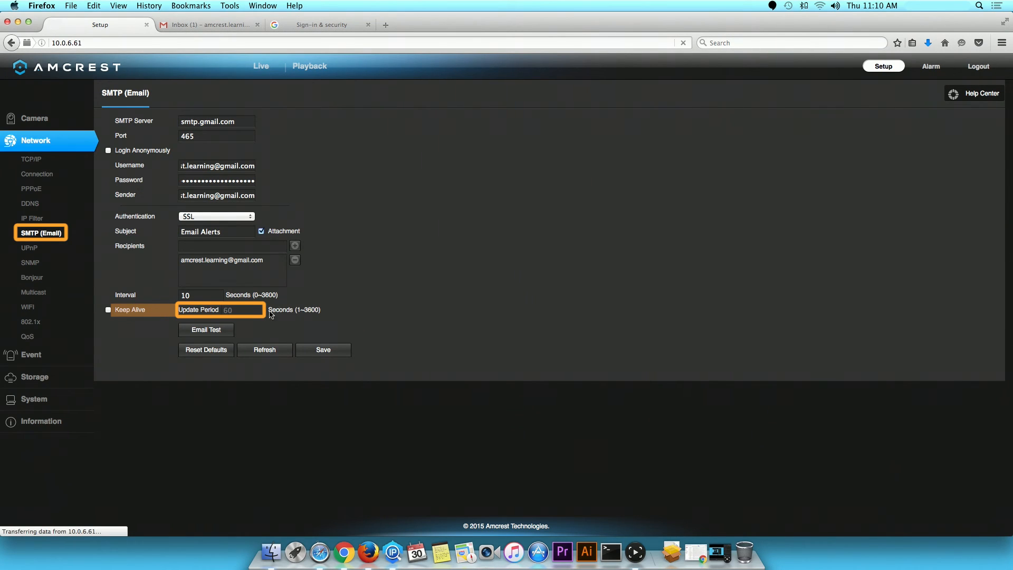
mouse_move(323, 313)
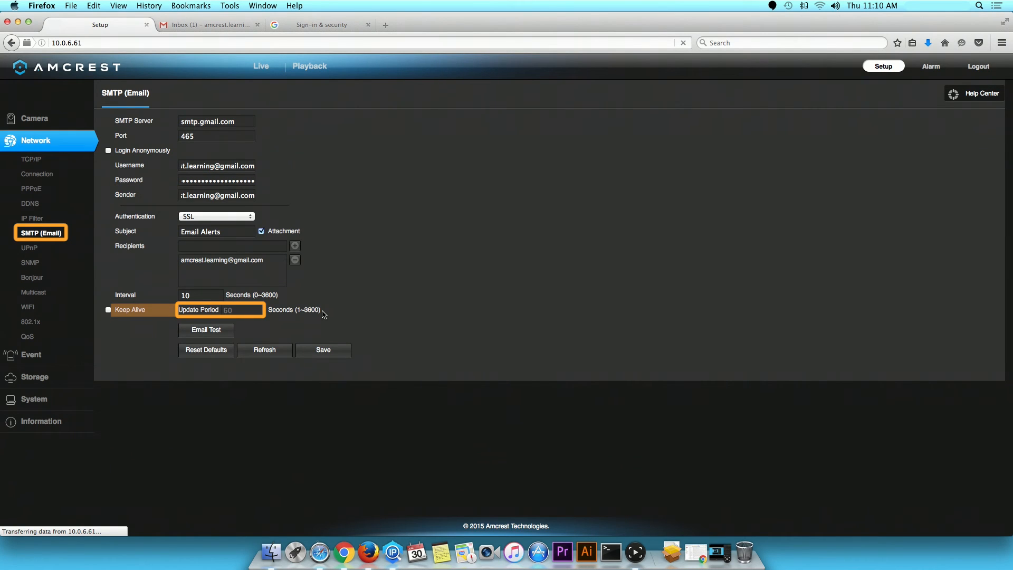
- Save the Gmail SMTP settings and send a test email
click(323, 349)
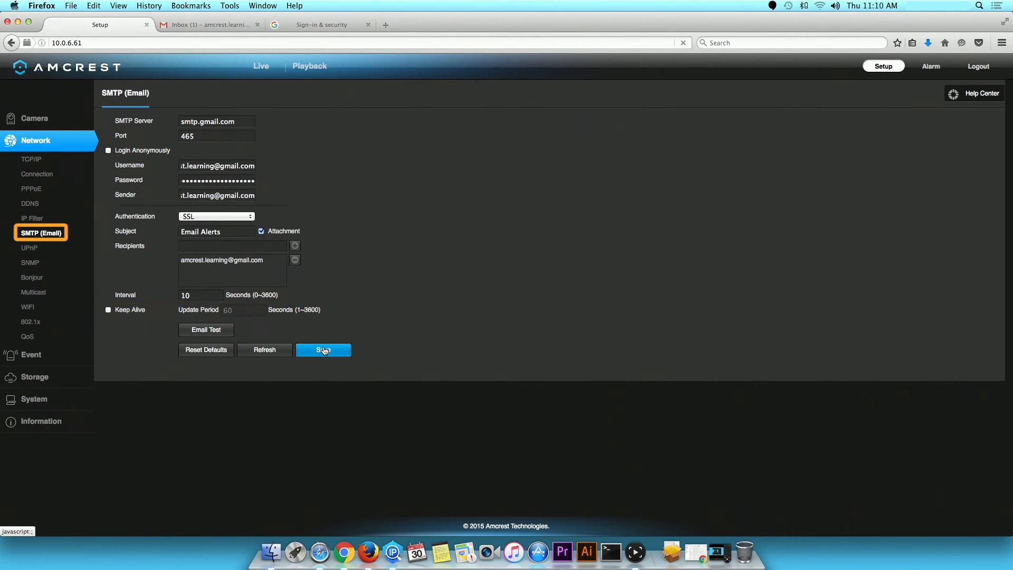
click(323, 350)
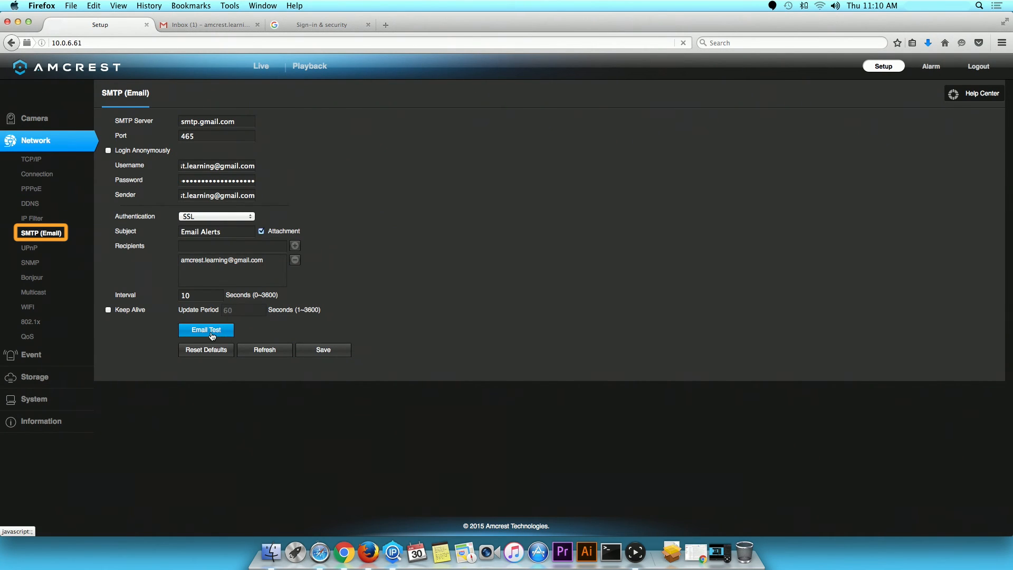
click(206, 330)
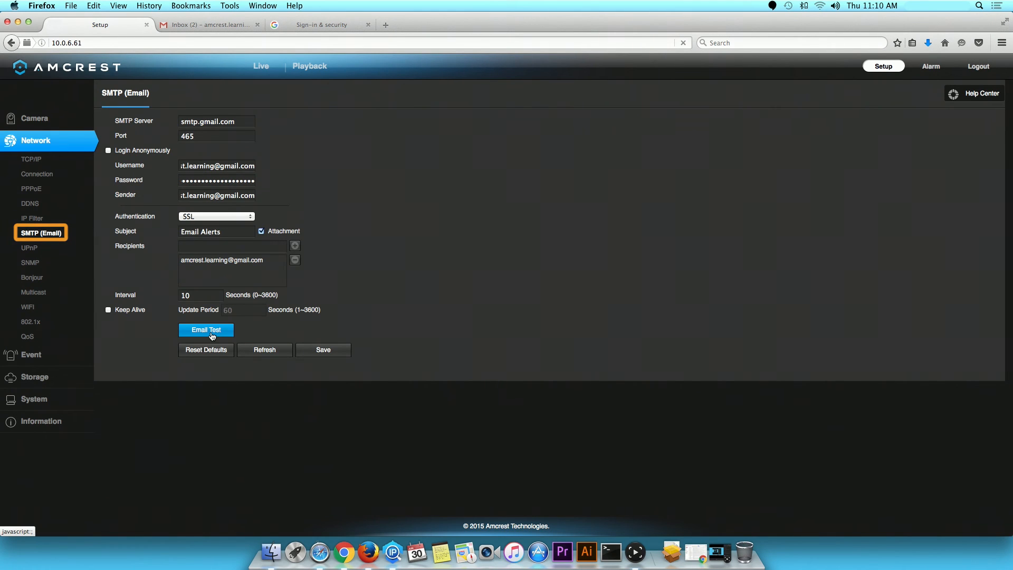
- Open the camera's 'Mail_Test' alert email in the Gmail inbox
click(207, 24)
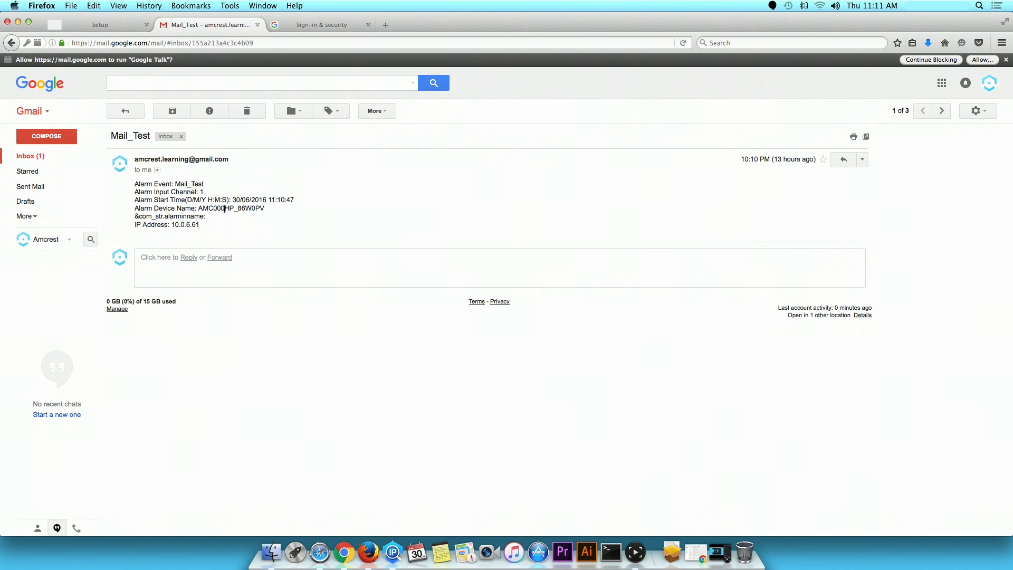
mouse_move(222, 231)
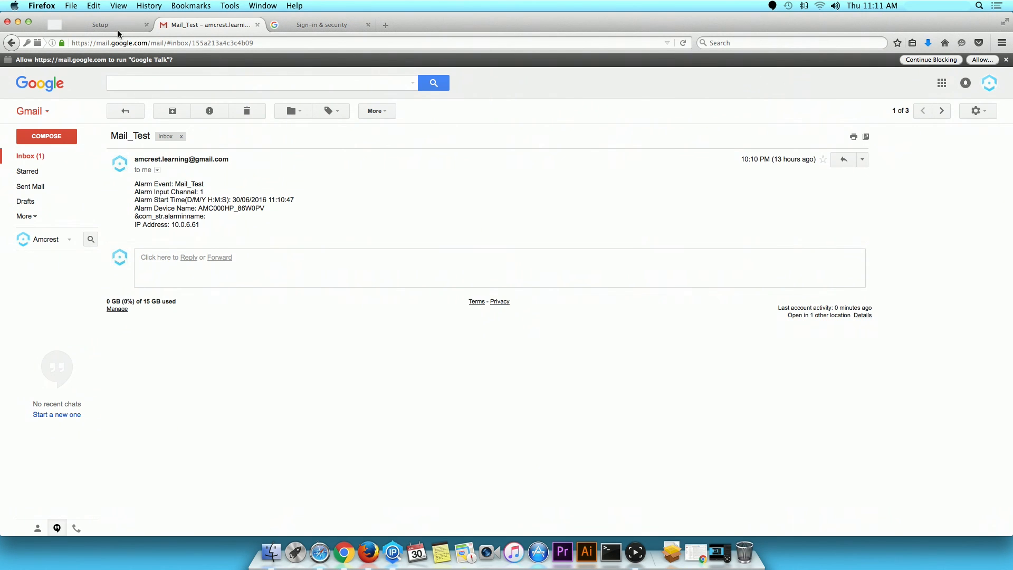
- Enable Send Email and Snapshot under Event > Video Detection, save, and return to Live view
click(100, 25)
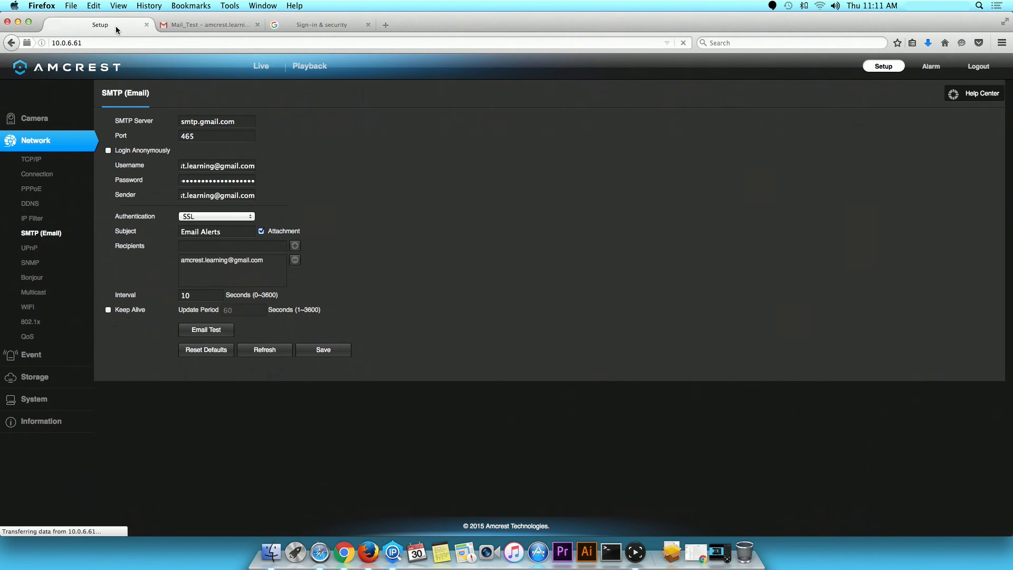
mouse_move(57, 117)
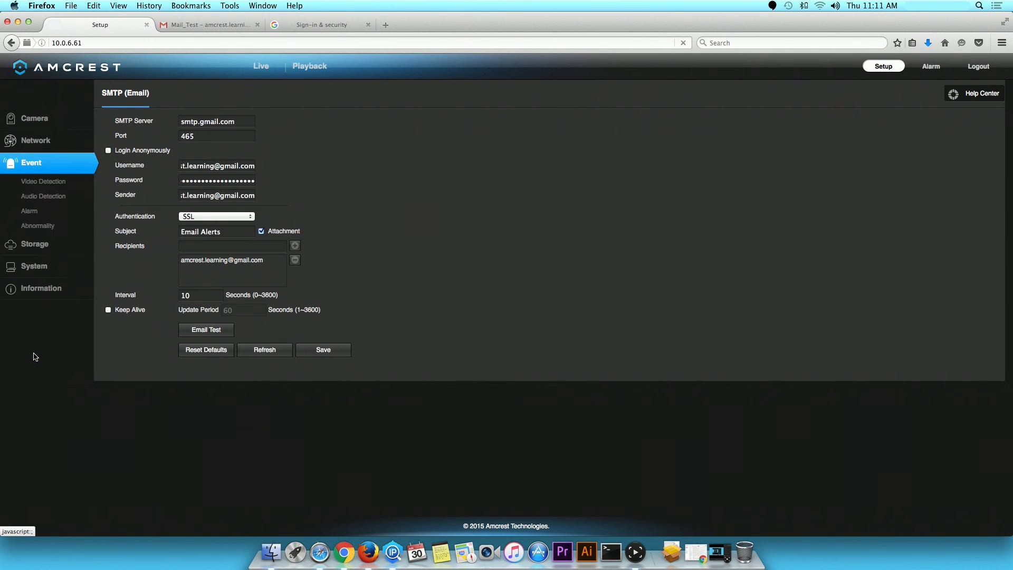
mouse_move(44, 181)
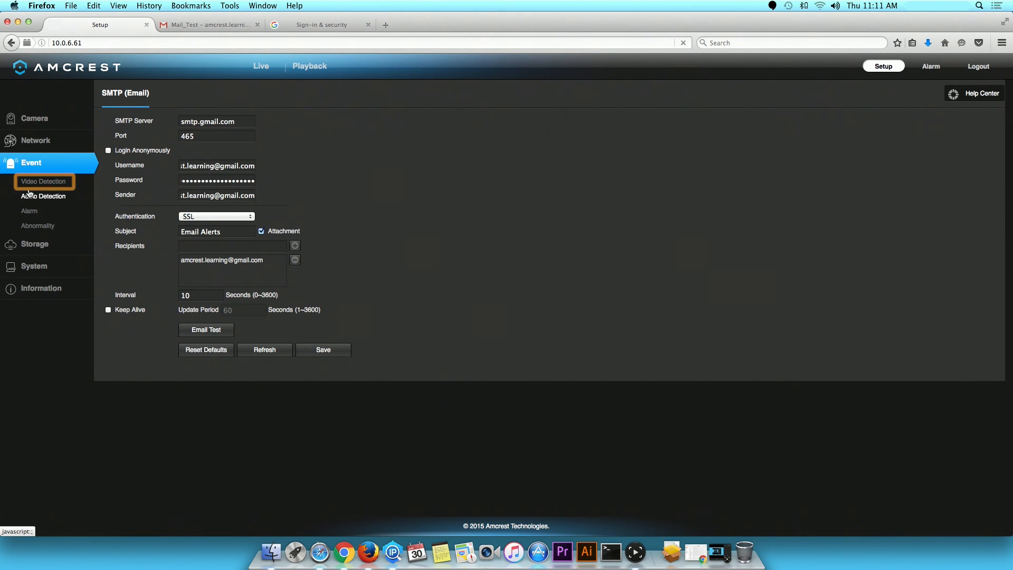
click(43, 181)
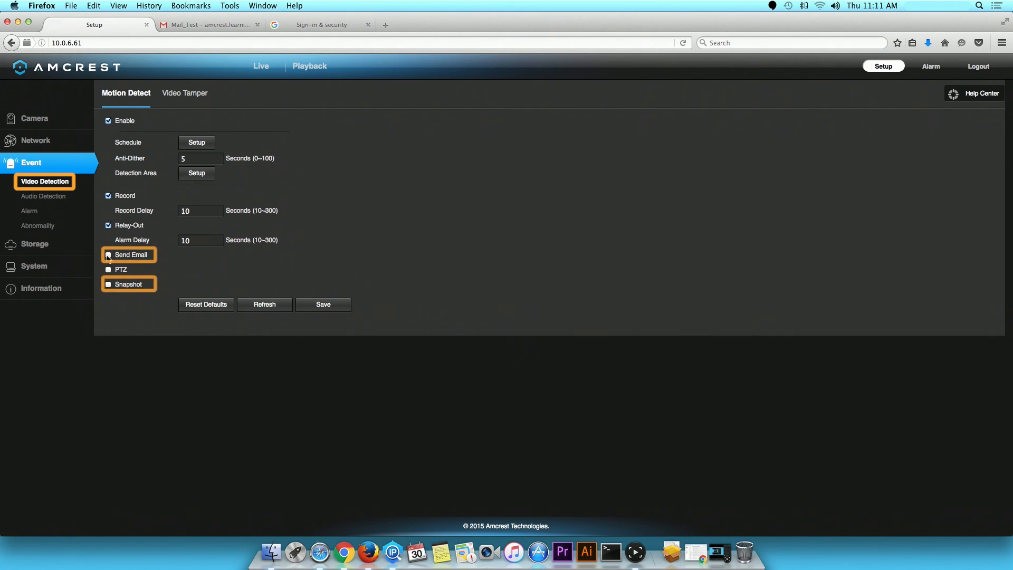
click(108, 255)
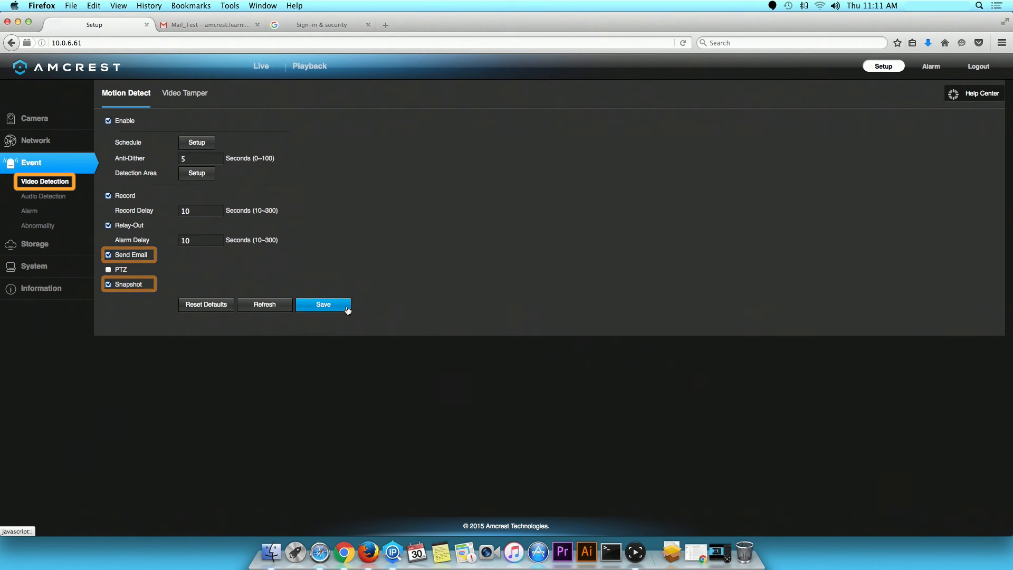
click(323, 305)
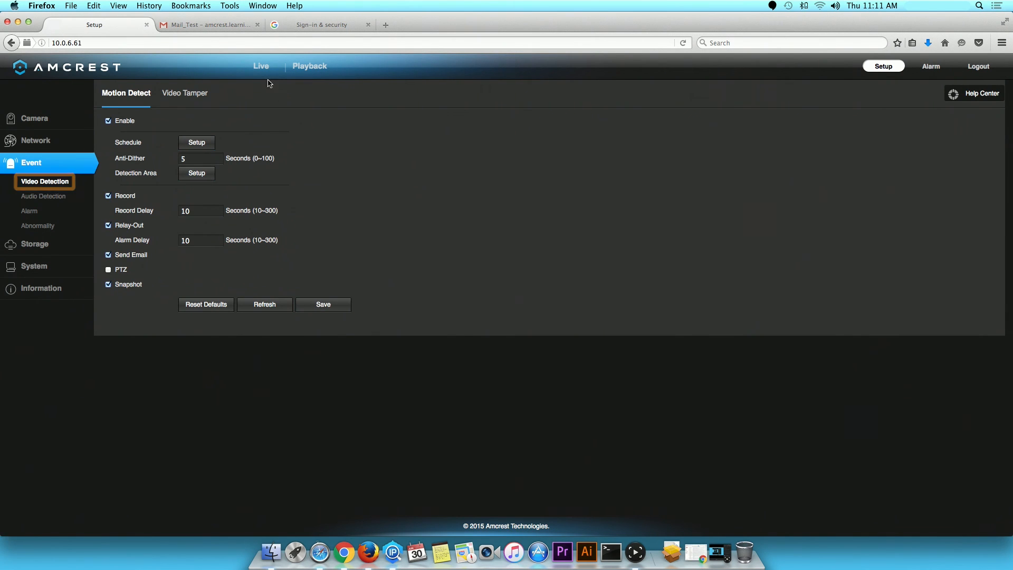
click(261, 65)
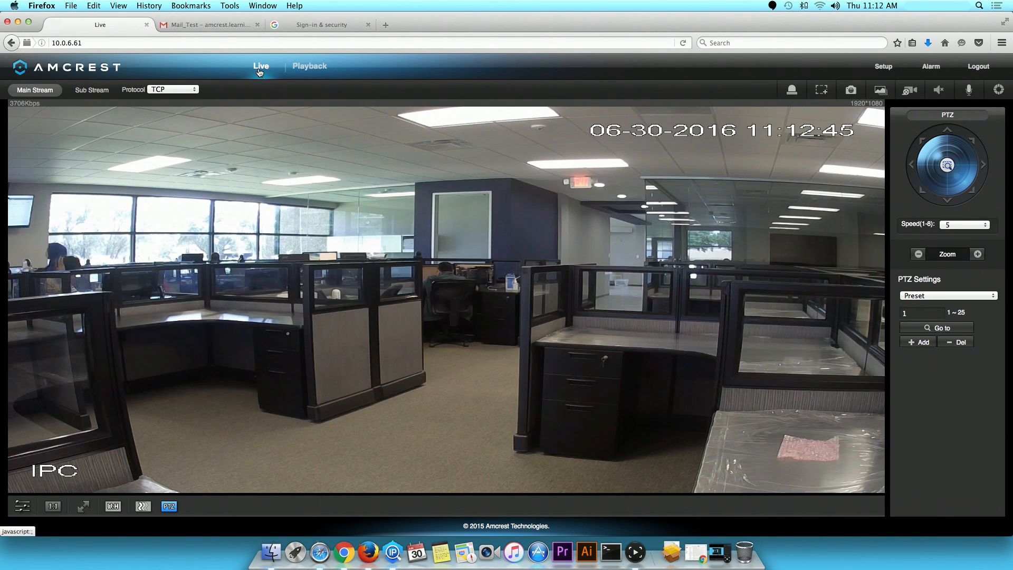